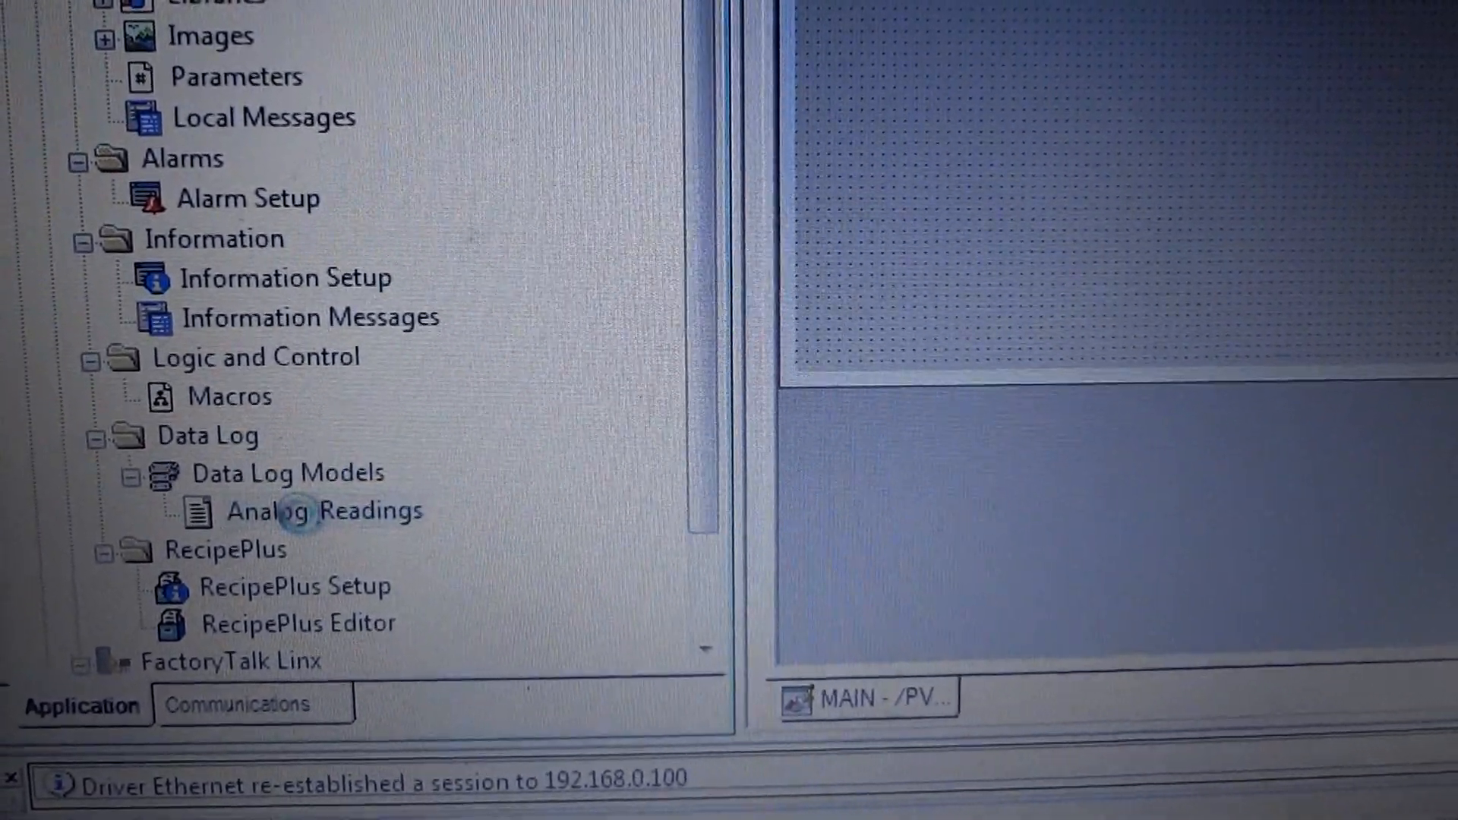
Step: Set the Analog_Readings data log model to the custom path \USB Storage\Logs and close its dialog
double_click(322, 510)
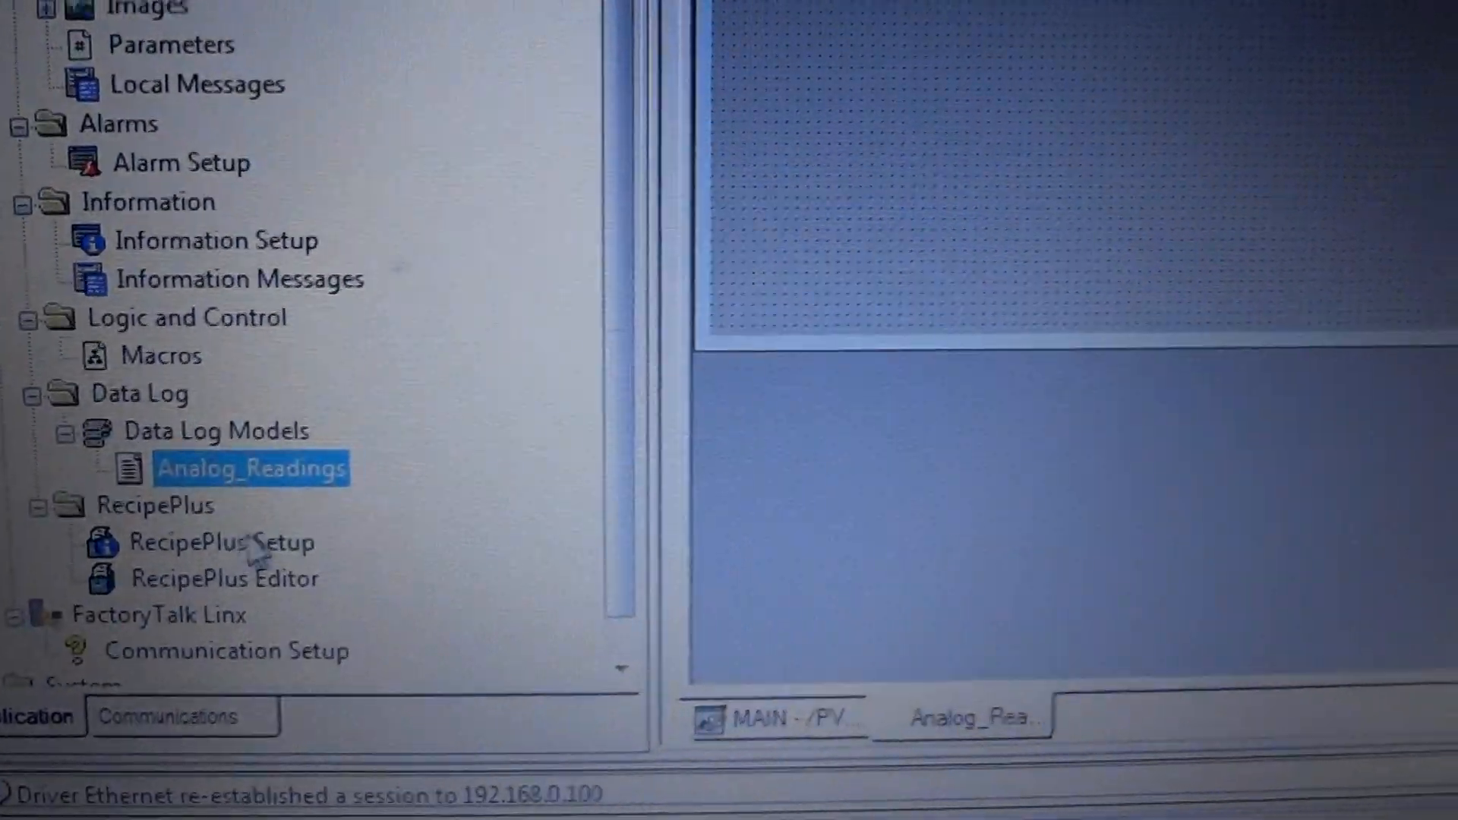
double_click(251, 467)
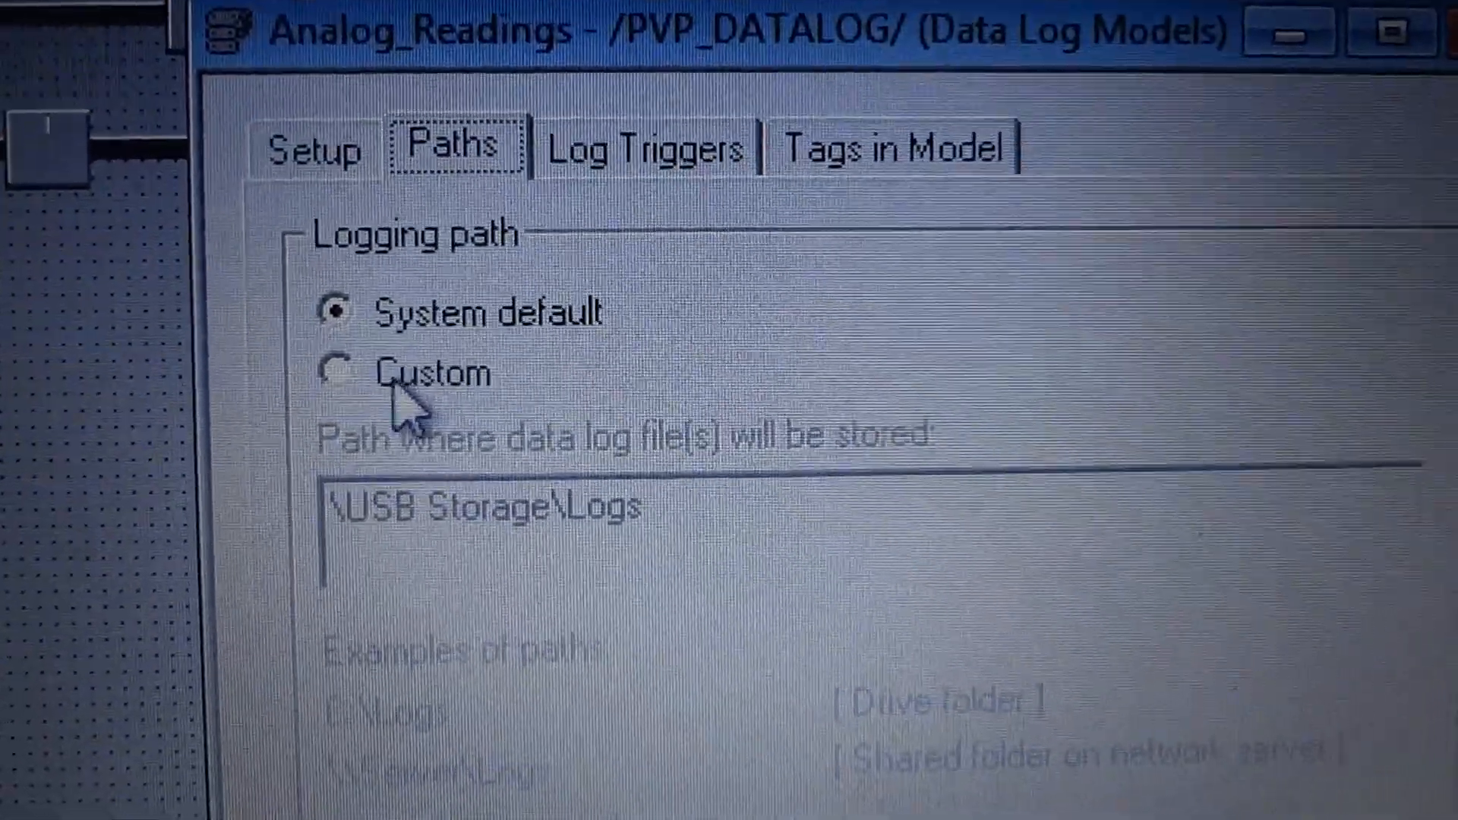
left_click(337, 371)
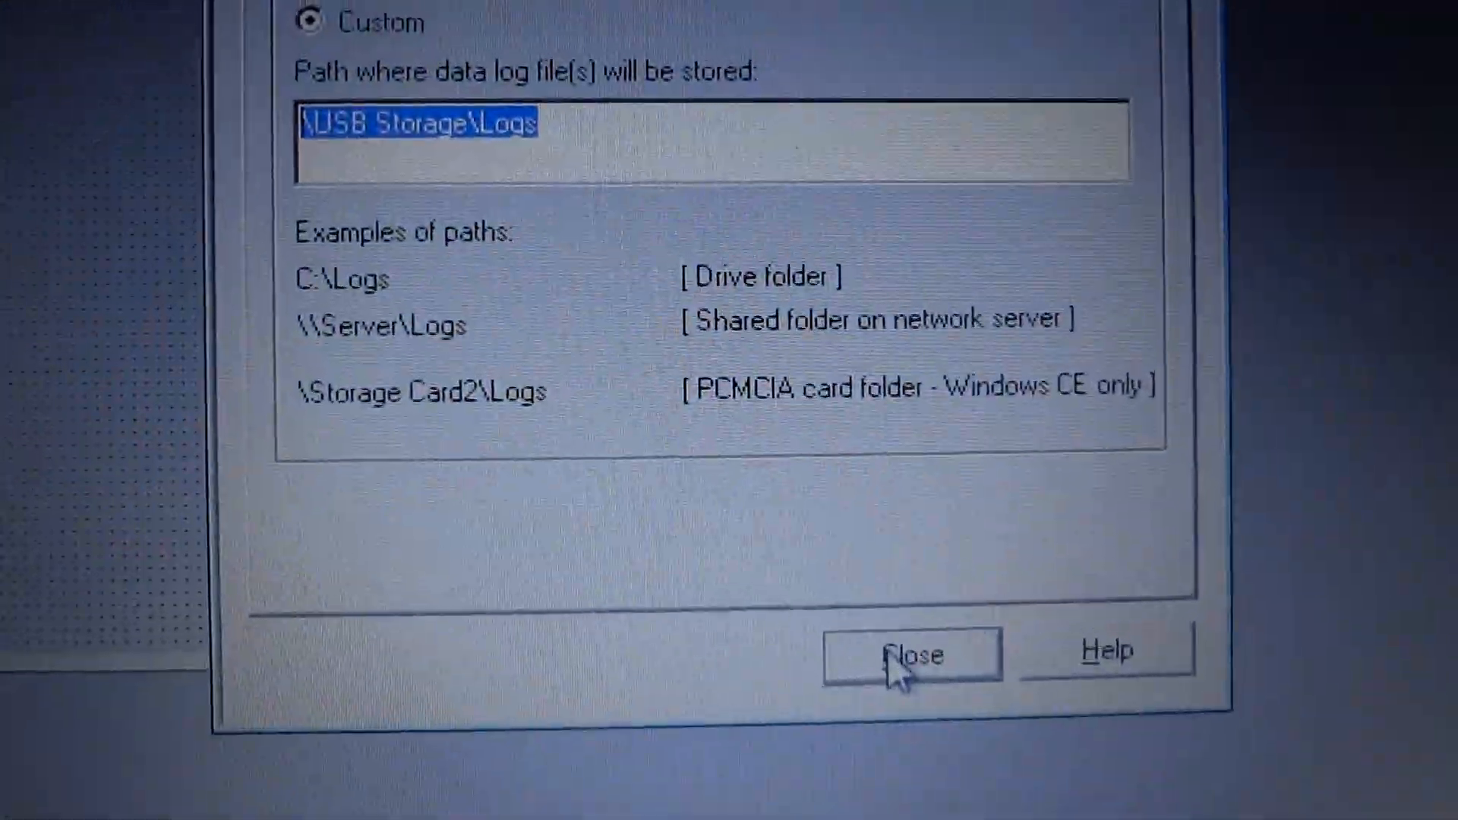
left_click(912, 653)
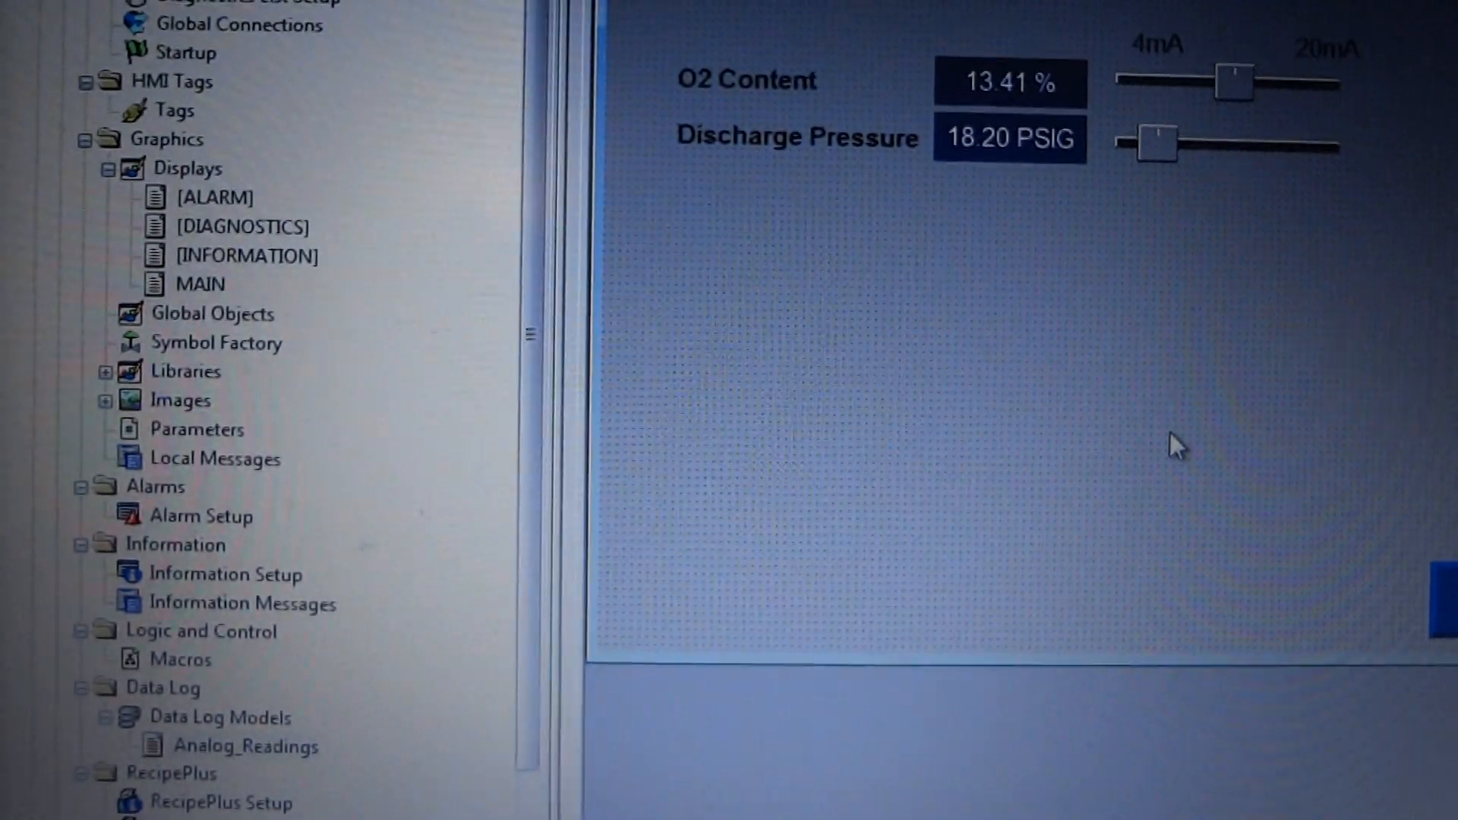
Step: Reopen the Analog_Readings model under Data Log Models in the Application explorer
scroll("down", 3)
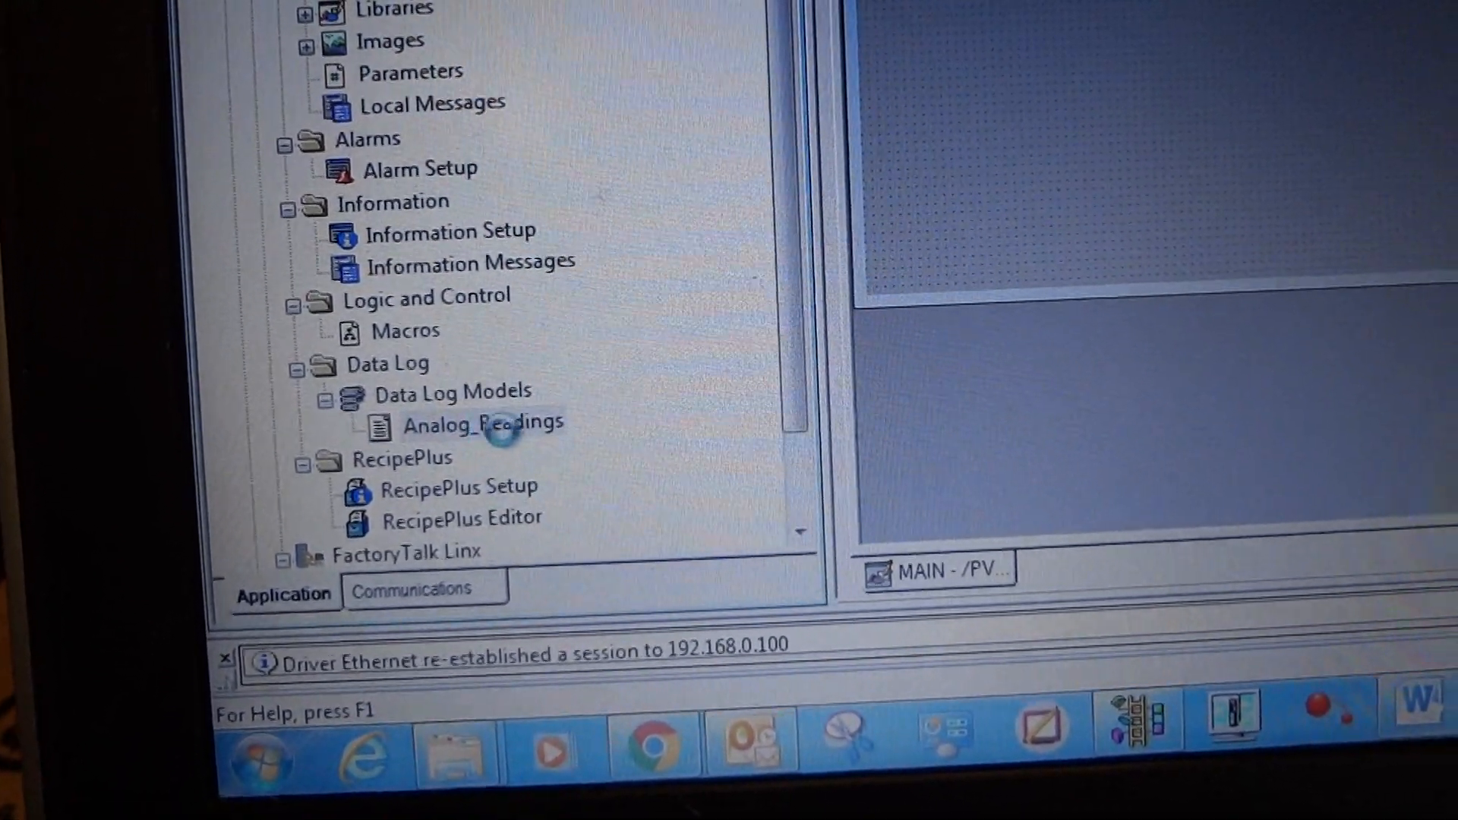
double_click(483, 424)
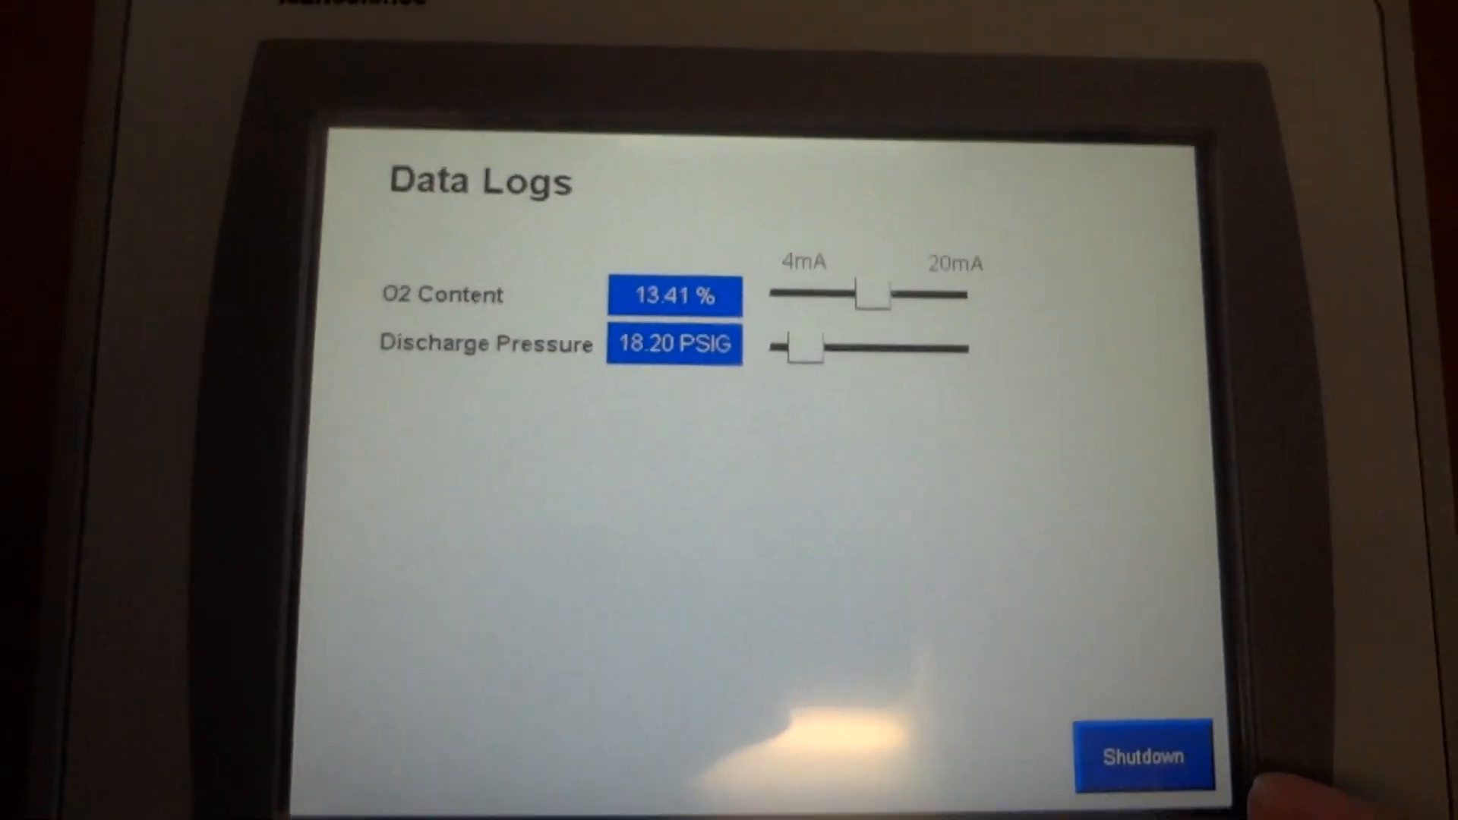
Step: Shut down the running PVP_DATALOG application and exit configuration mode with the password
left_click(1144, 755)
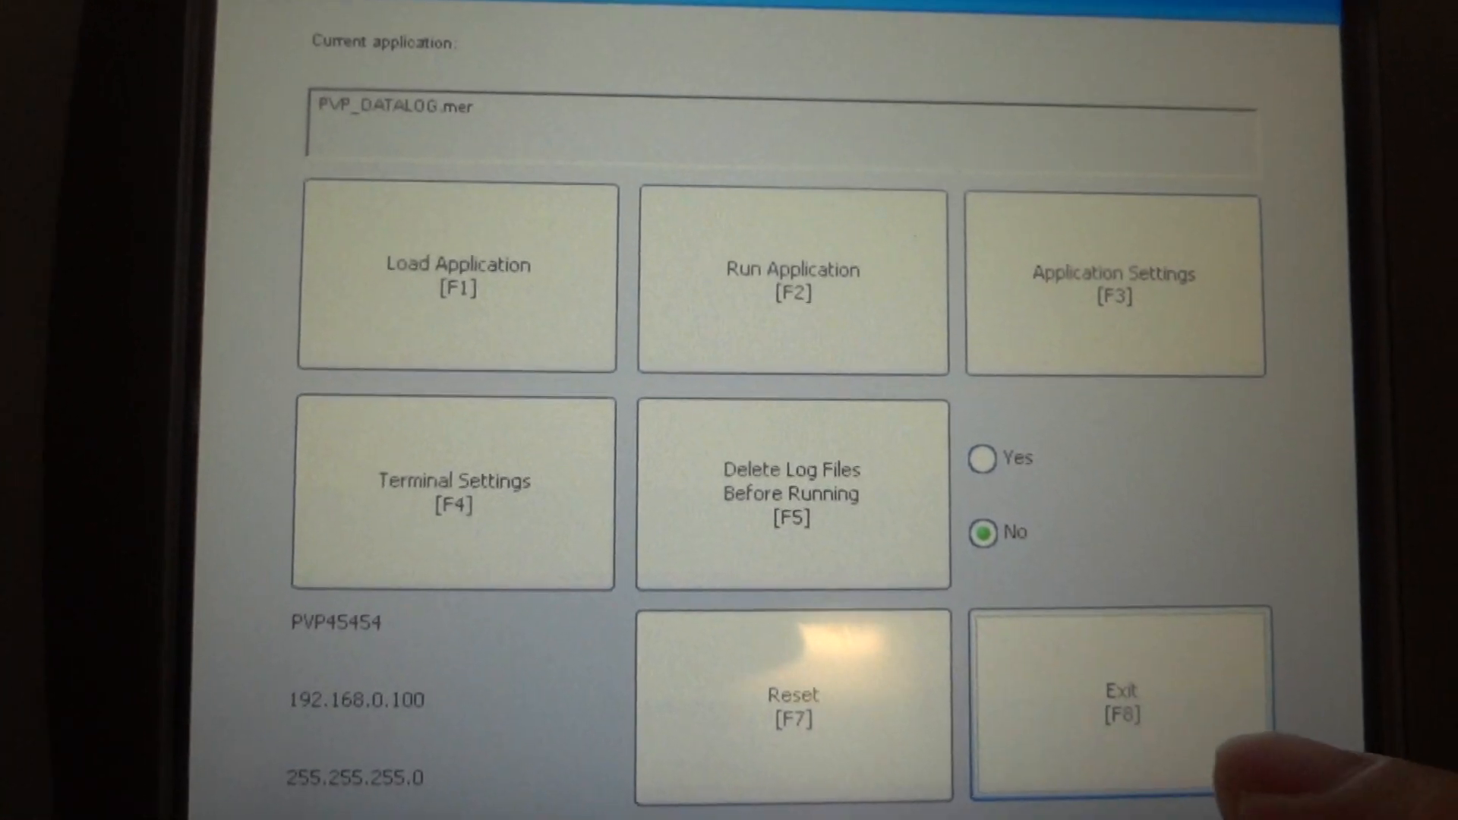
left_click(1119, 705)
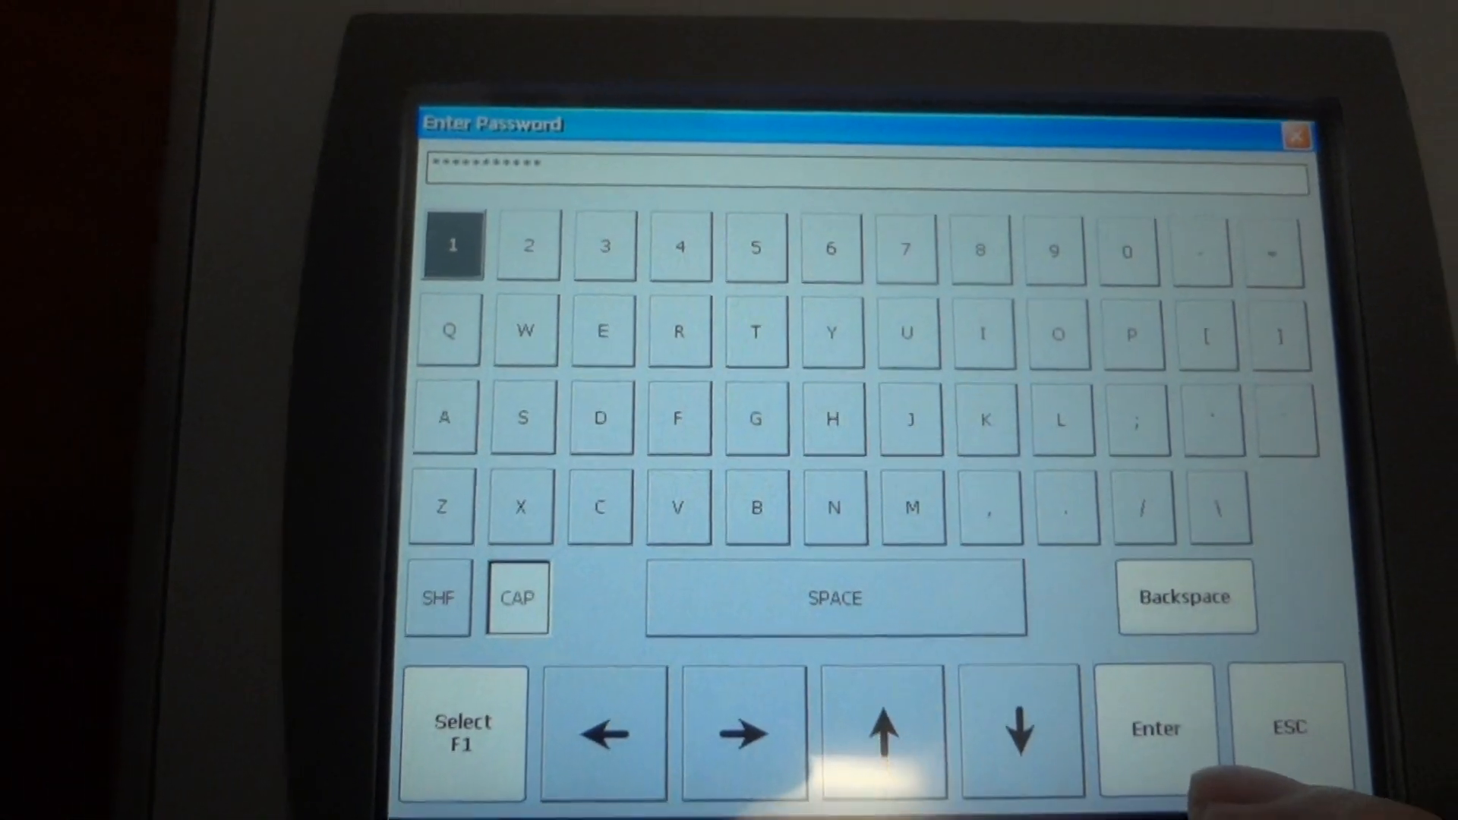
left_click(1155, 729)
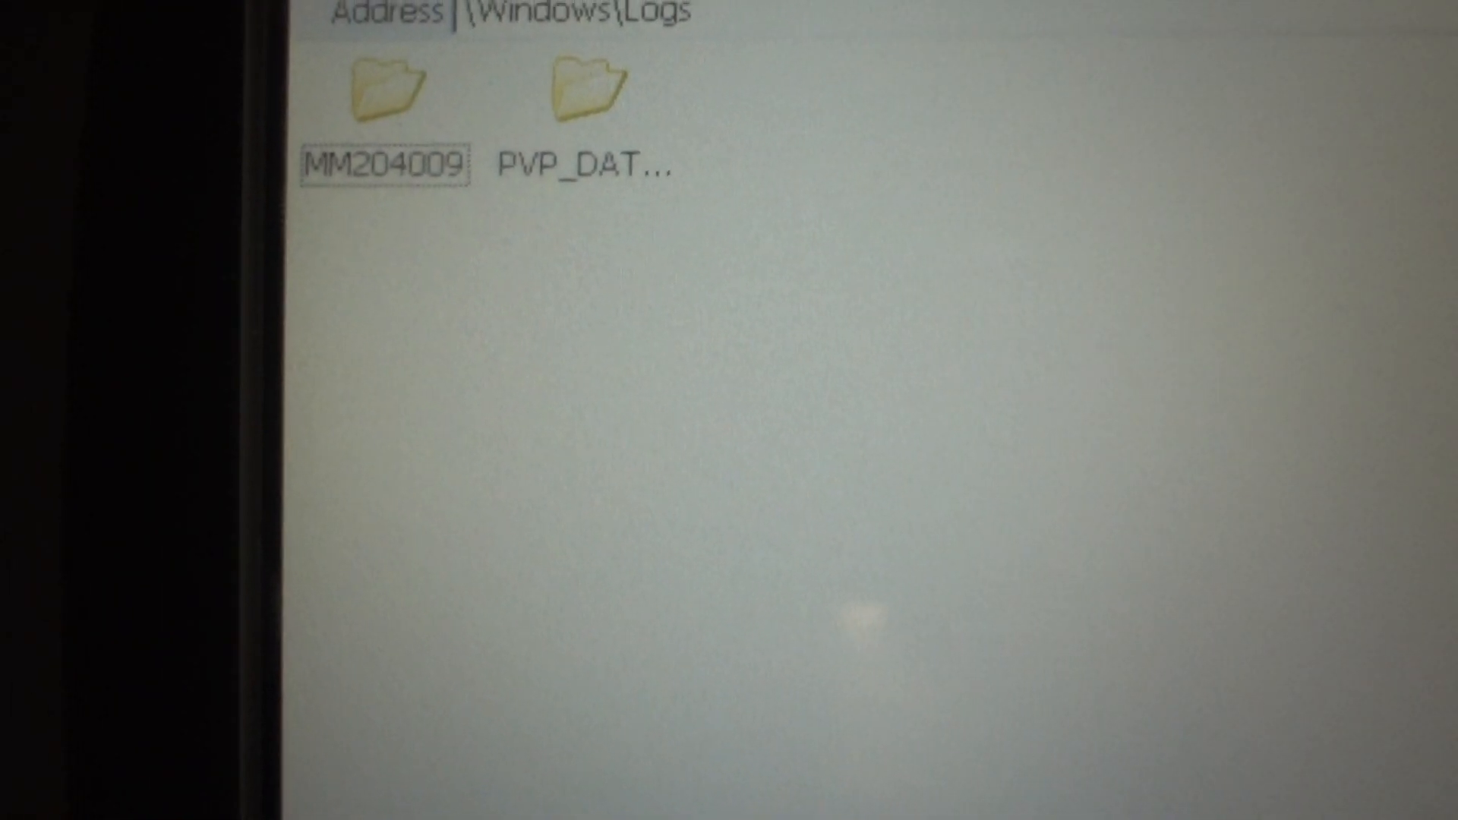
Step: Copy the log folder inside PVP_DATALOG under \Windows\Logs and navigate toward USB Storage
left_click(582, 88)
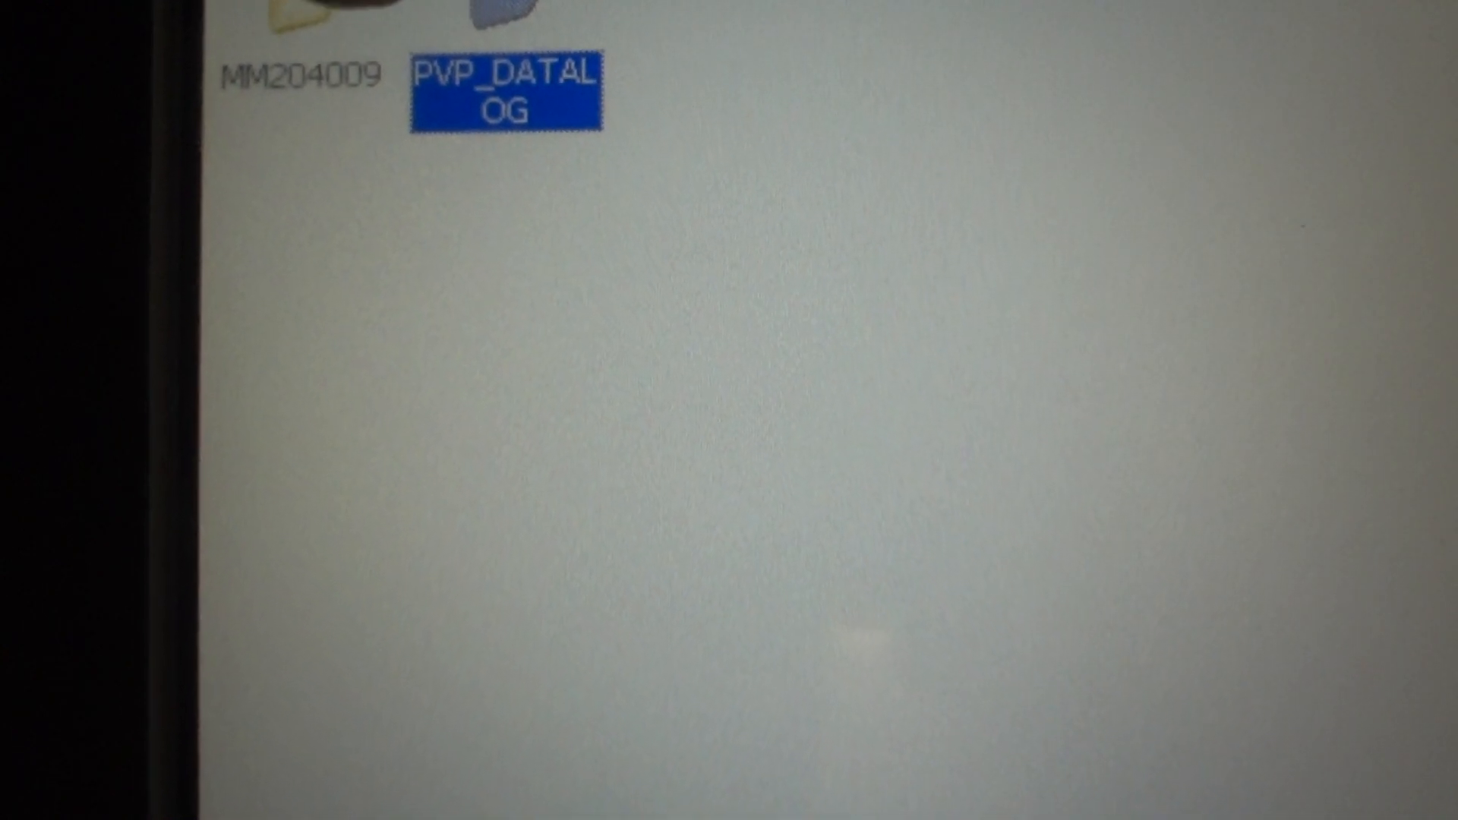
double_click(504, 91)
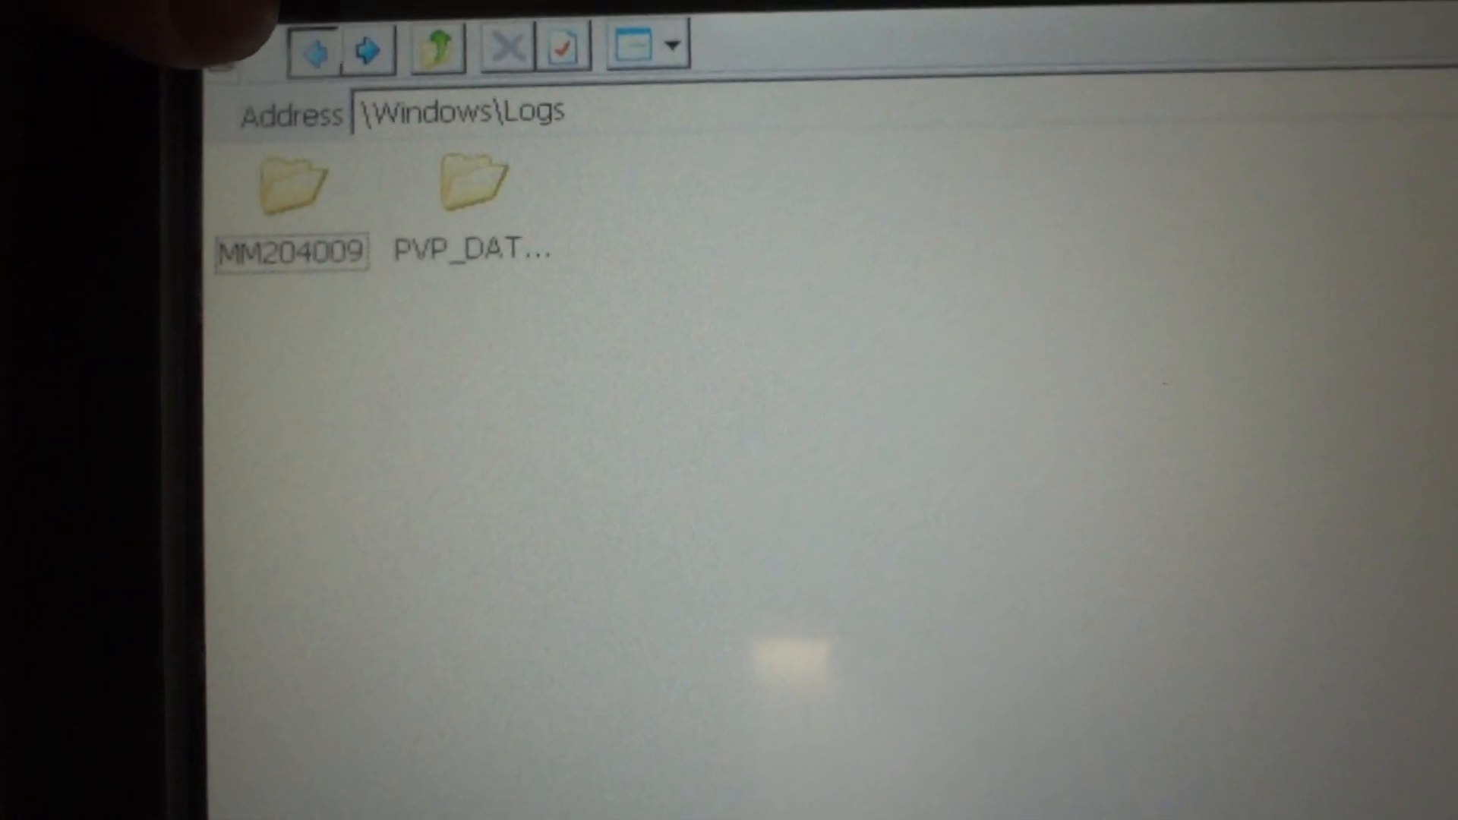
left_click(315, 49)
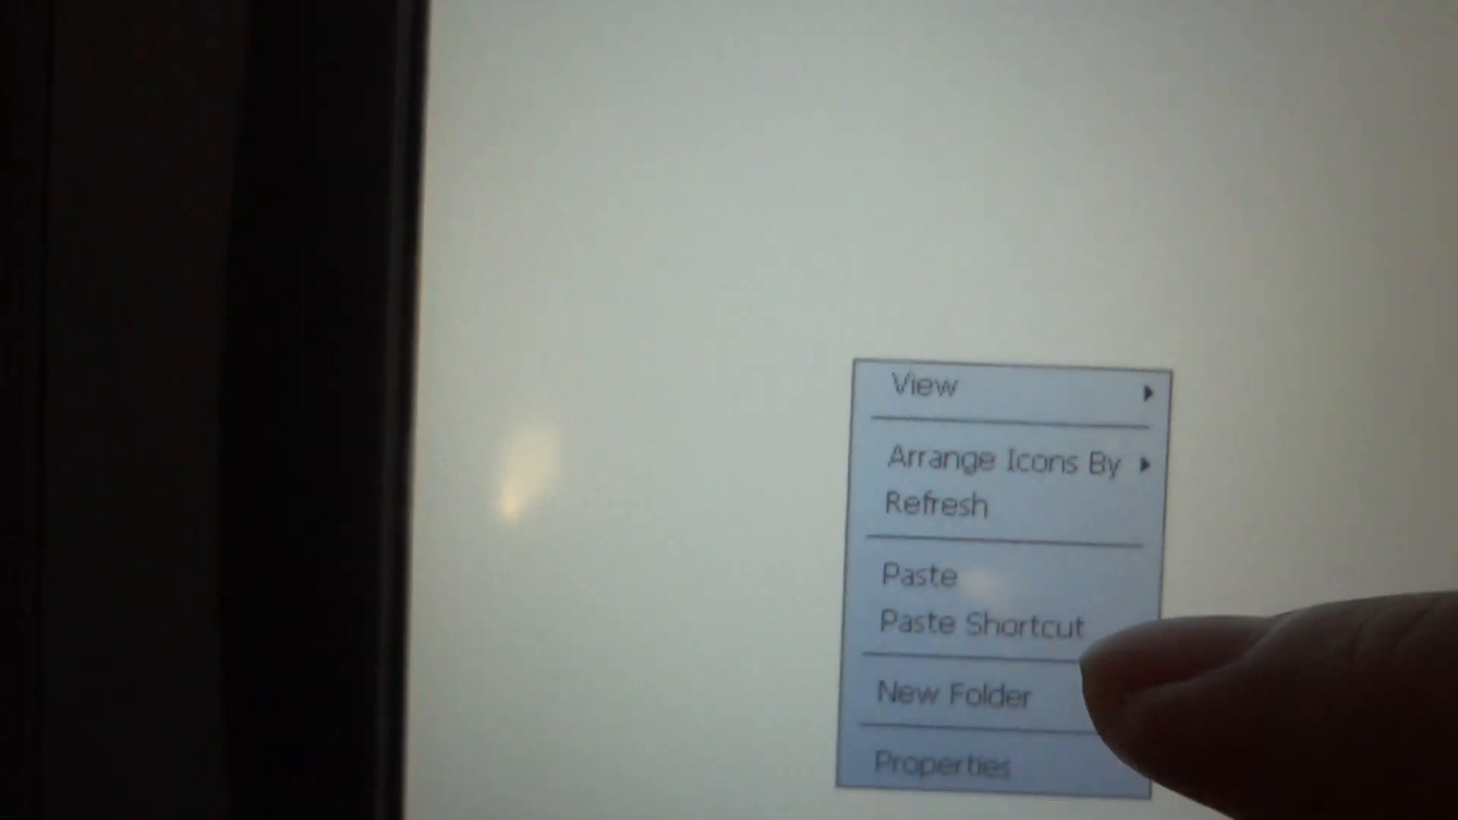
Step: Paste the copied DlgLog folder into \USB Storage via the context menu
left_click(980, 624)
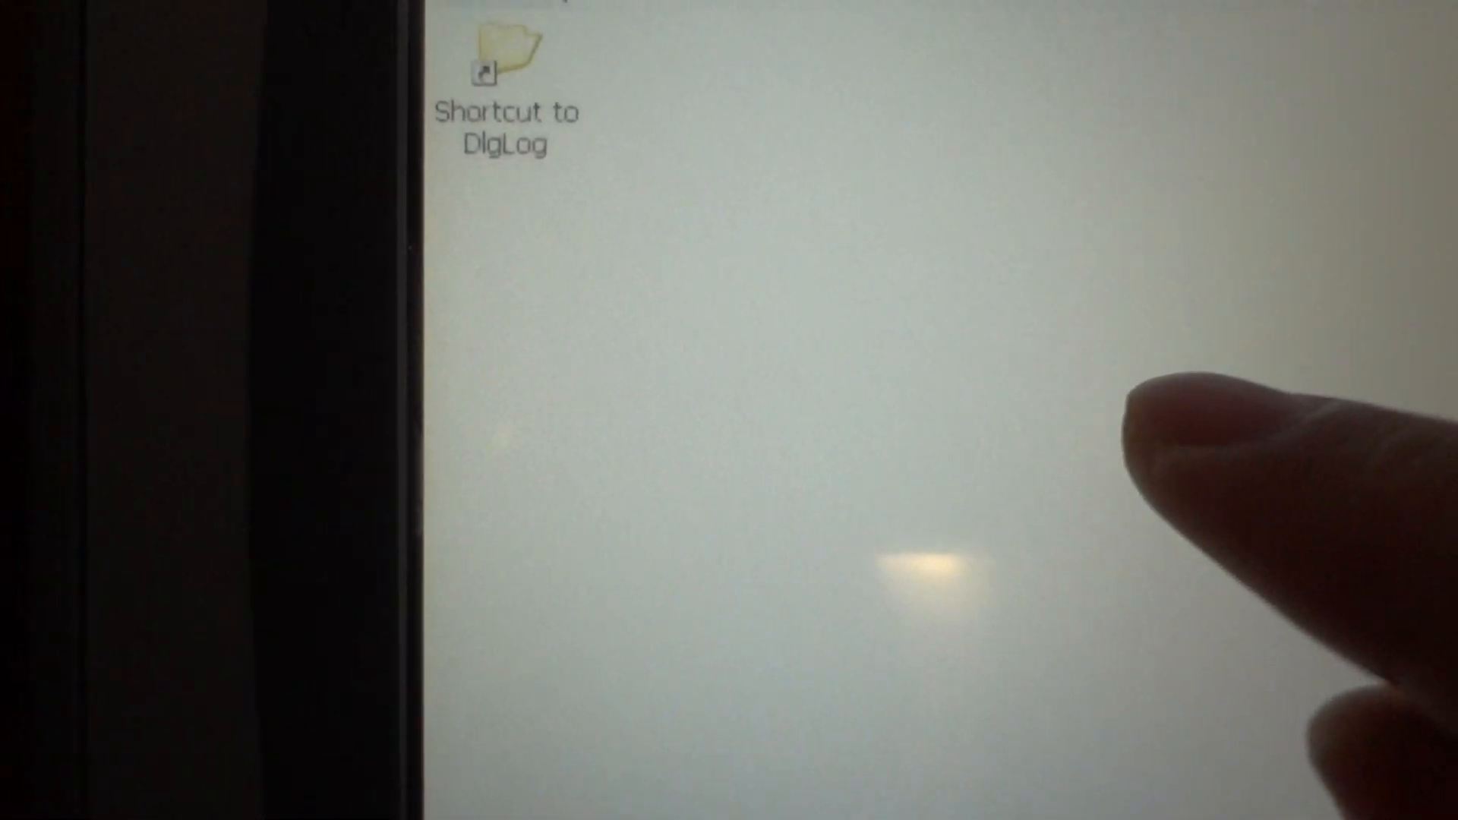
right_click(929, 557)
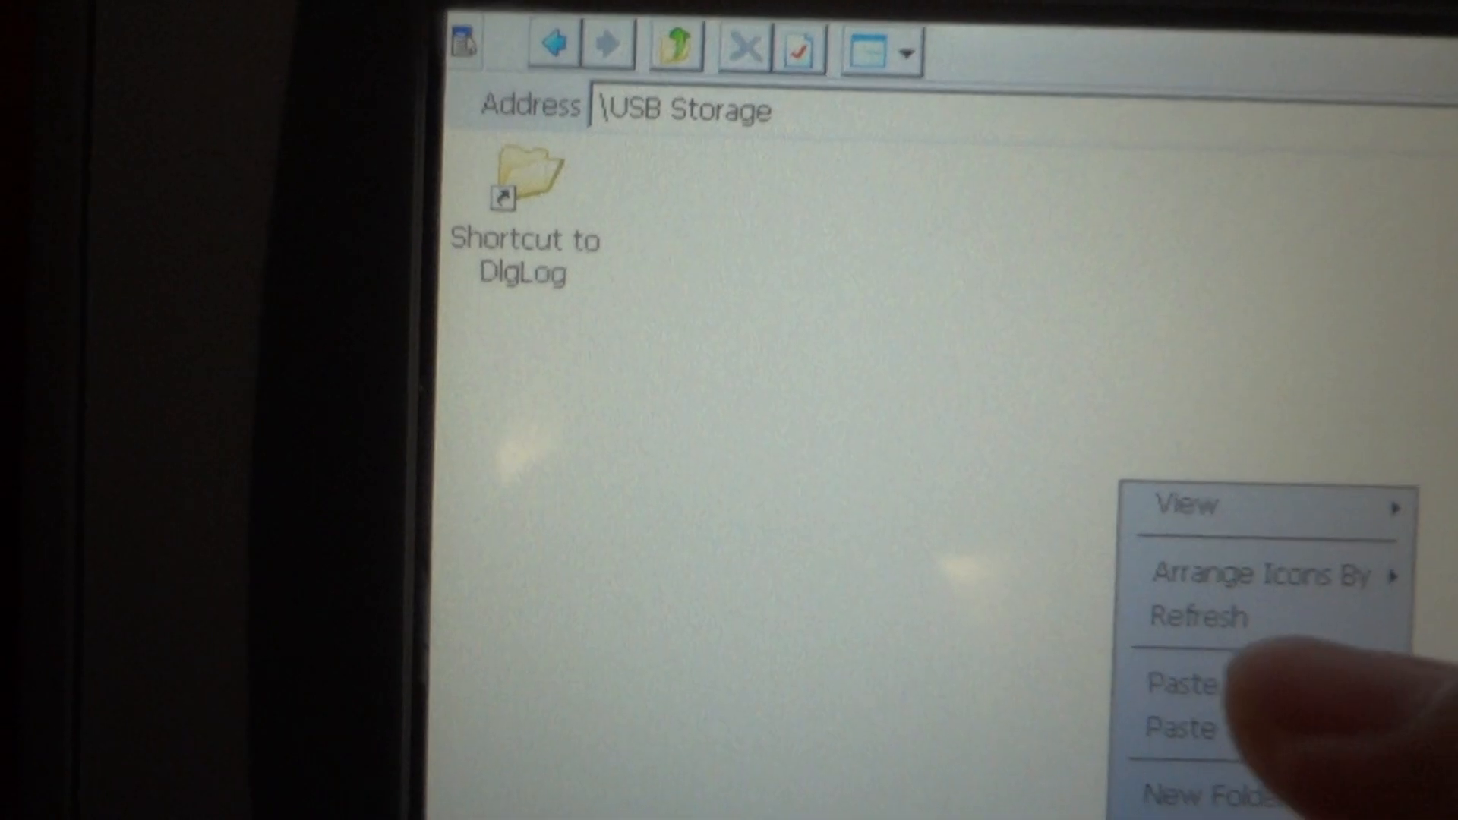
left_click(1182, 684)
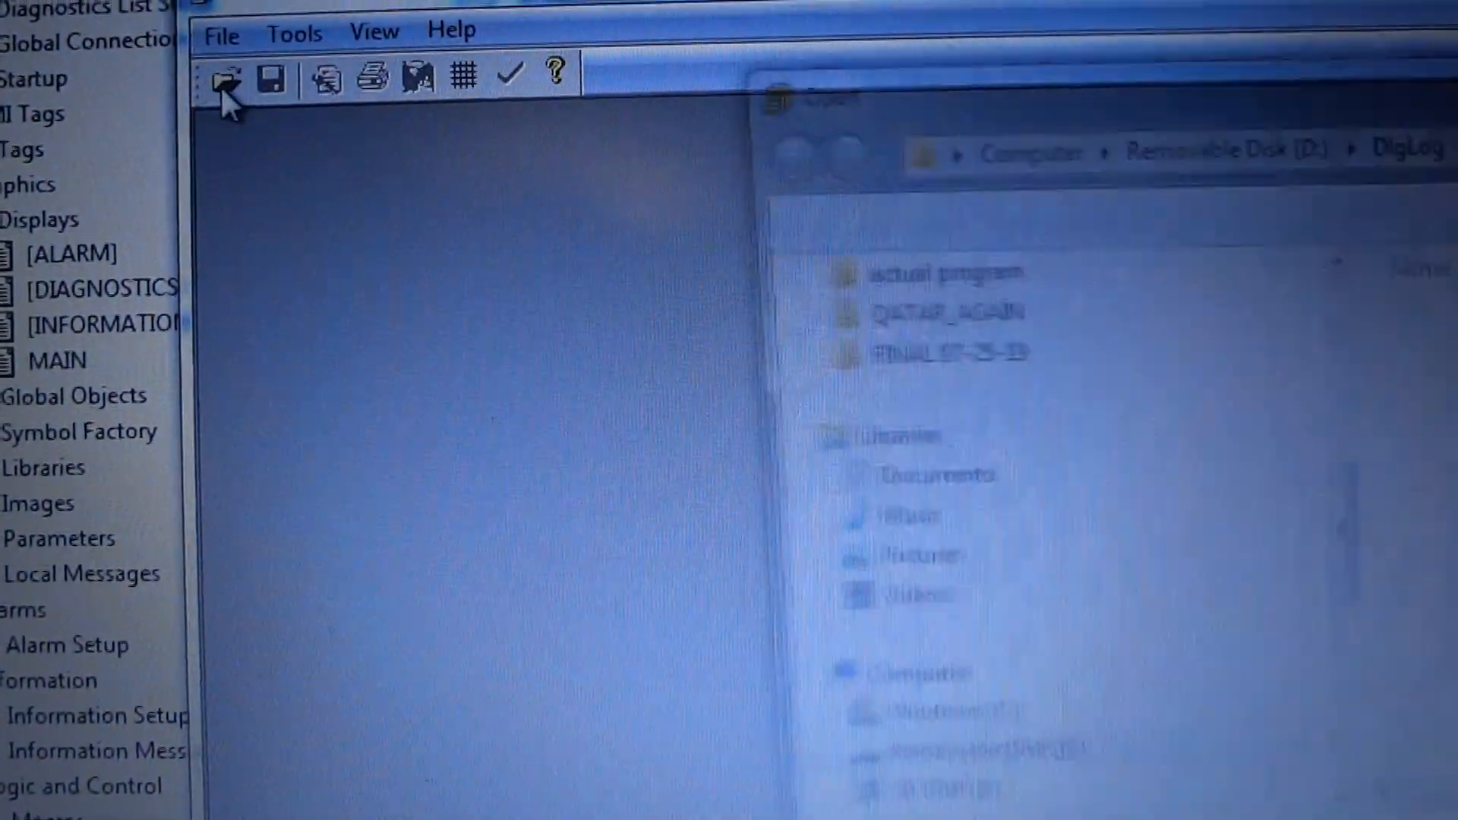
Step: Open the log from Removable Disk (D:) > DlgLog and save it as Analog_Readings.csv in CSV Files(List) format
left_click(226, 76)
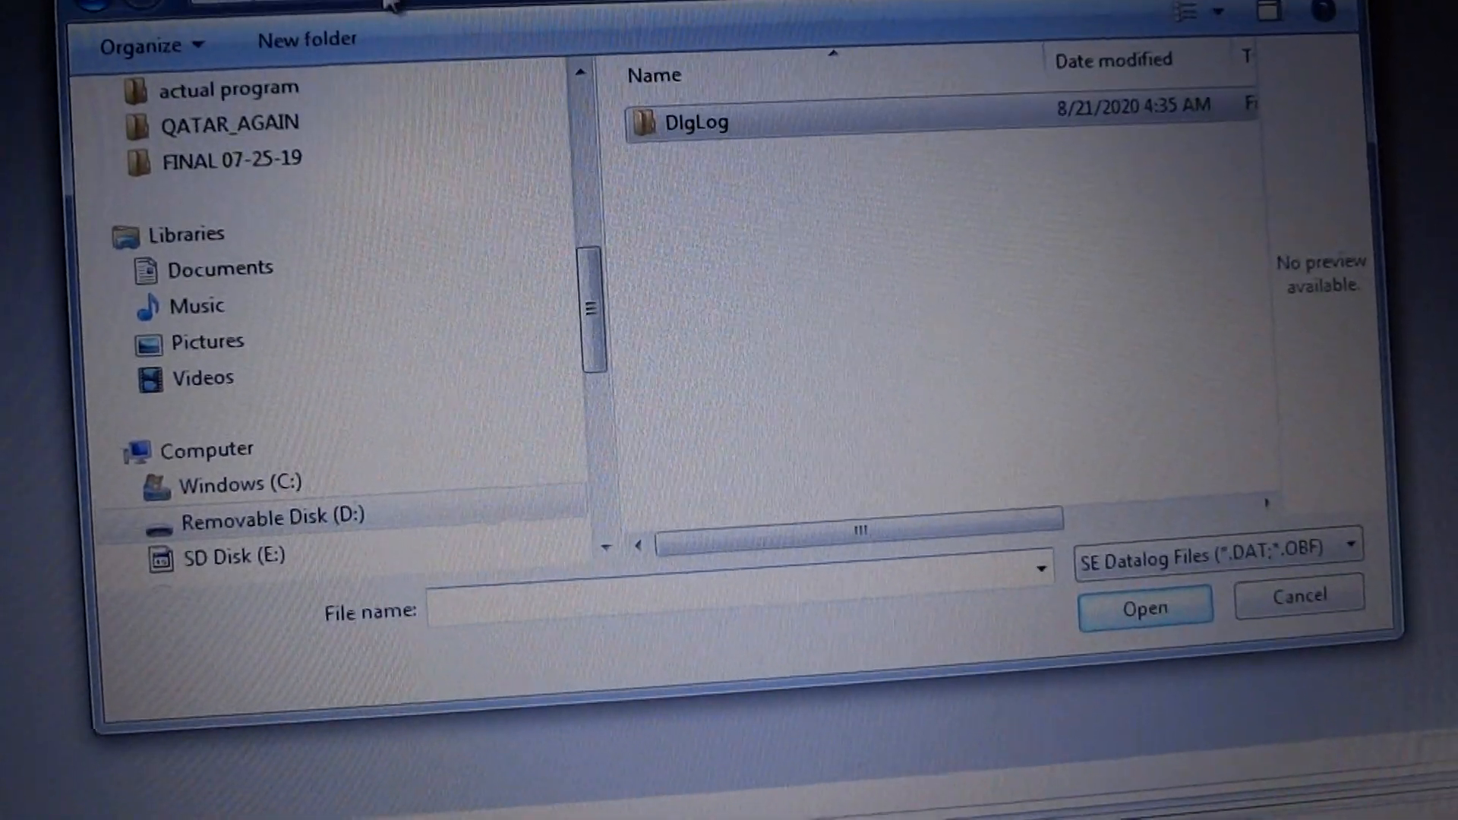
left_click(206, 450)
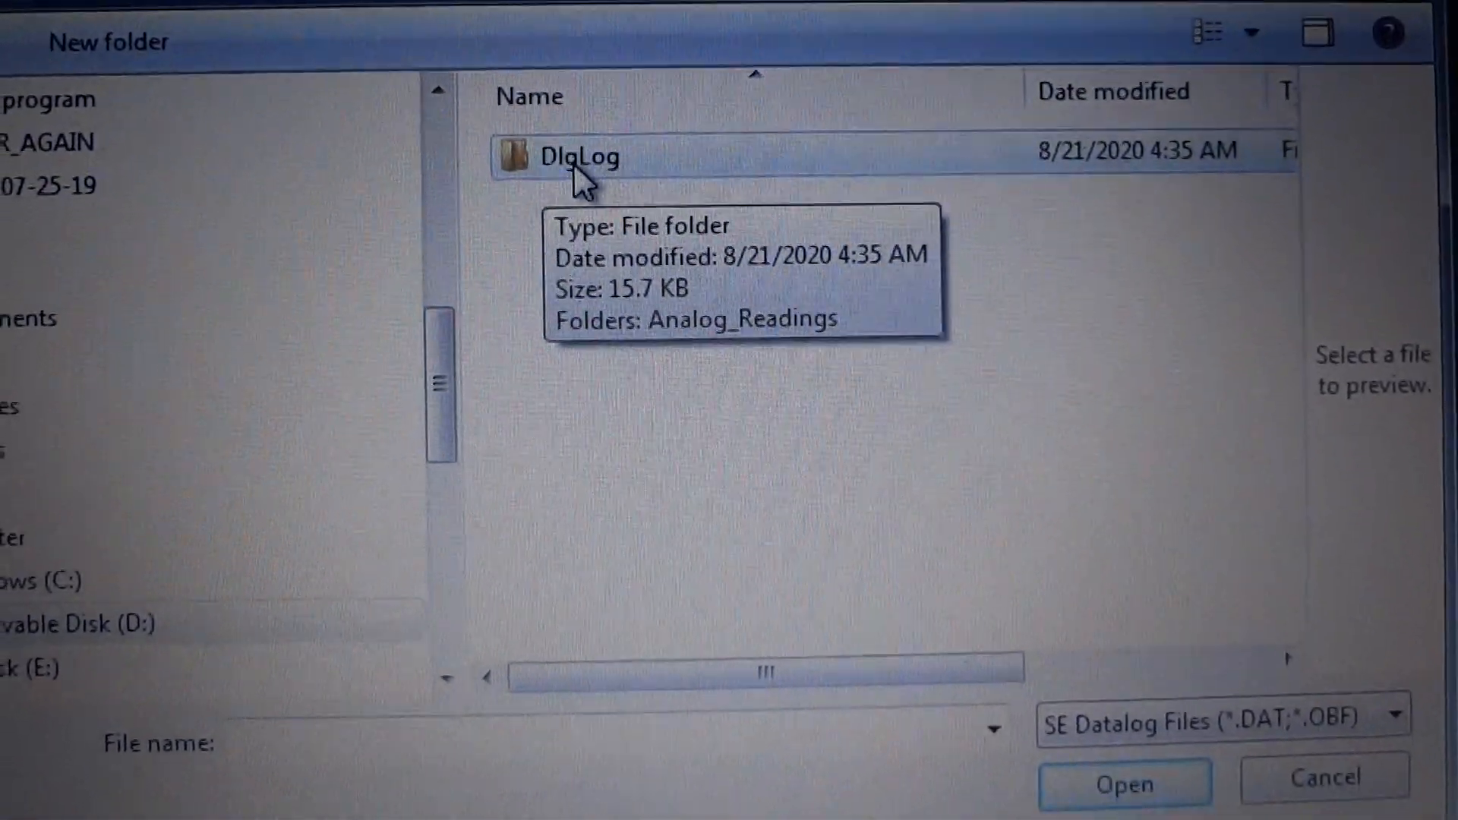
double_click(579, 155)
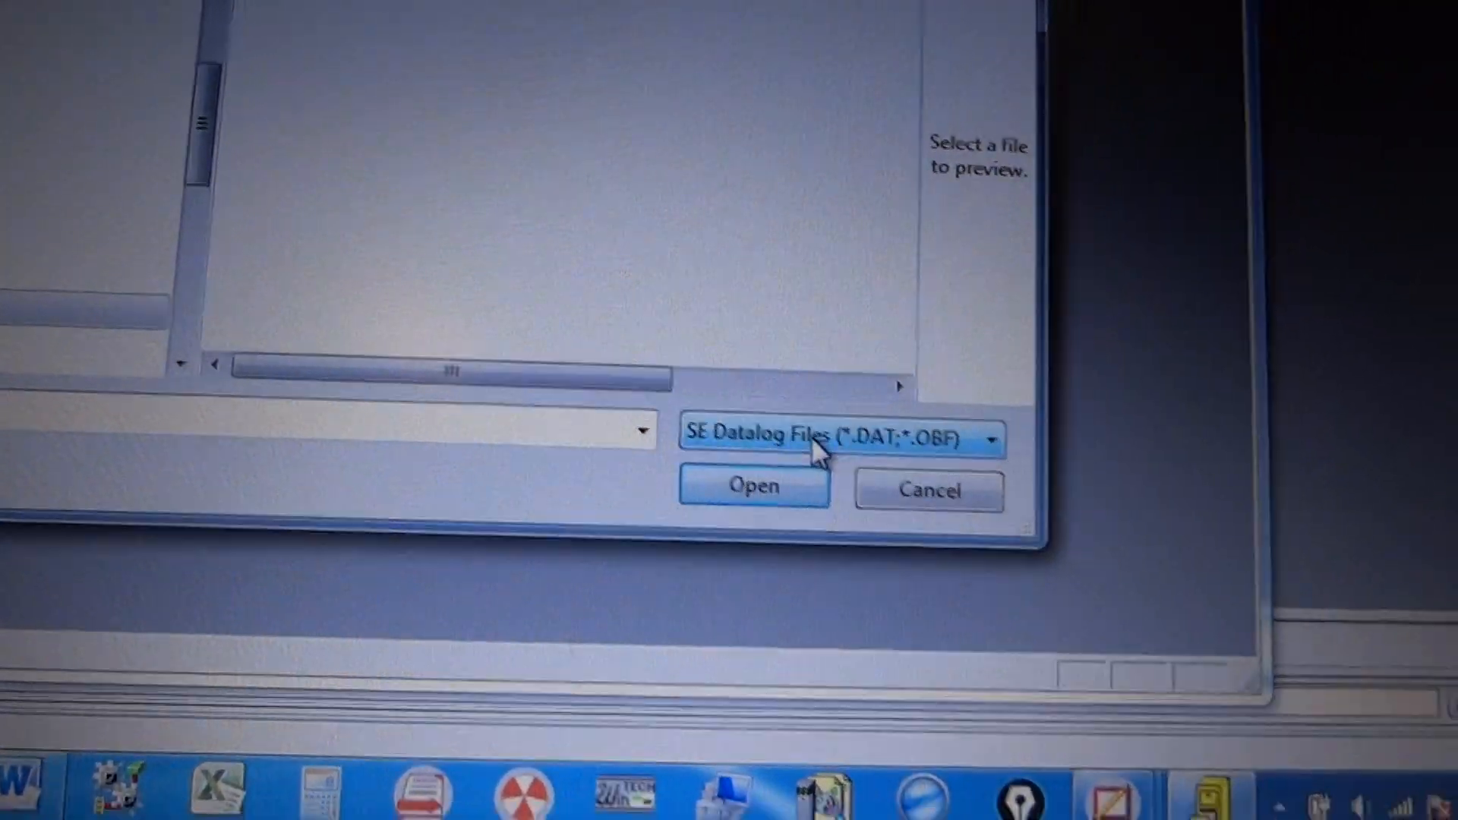
left_click(990, 437)
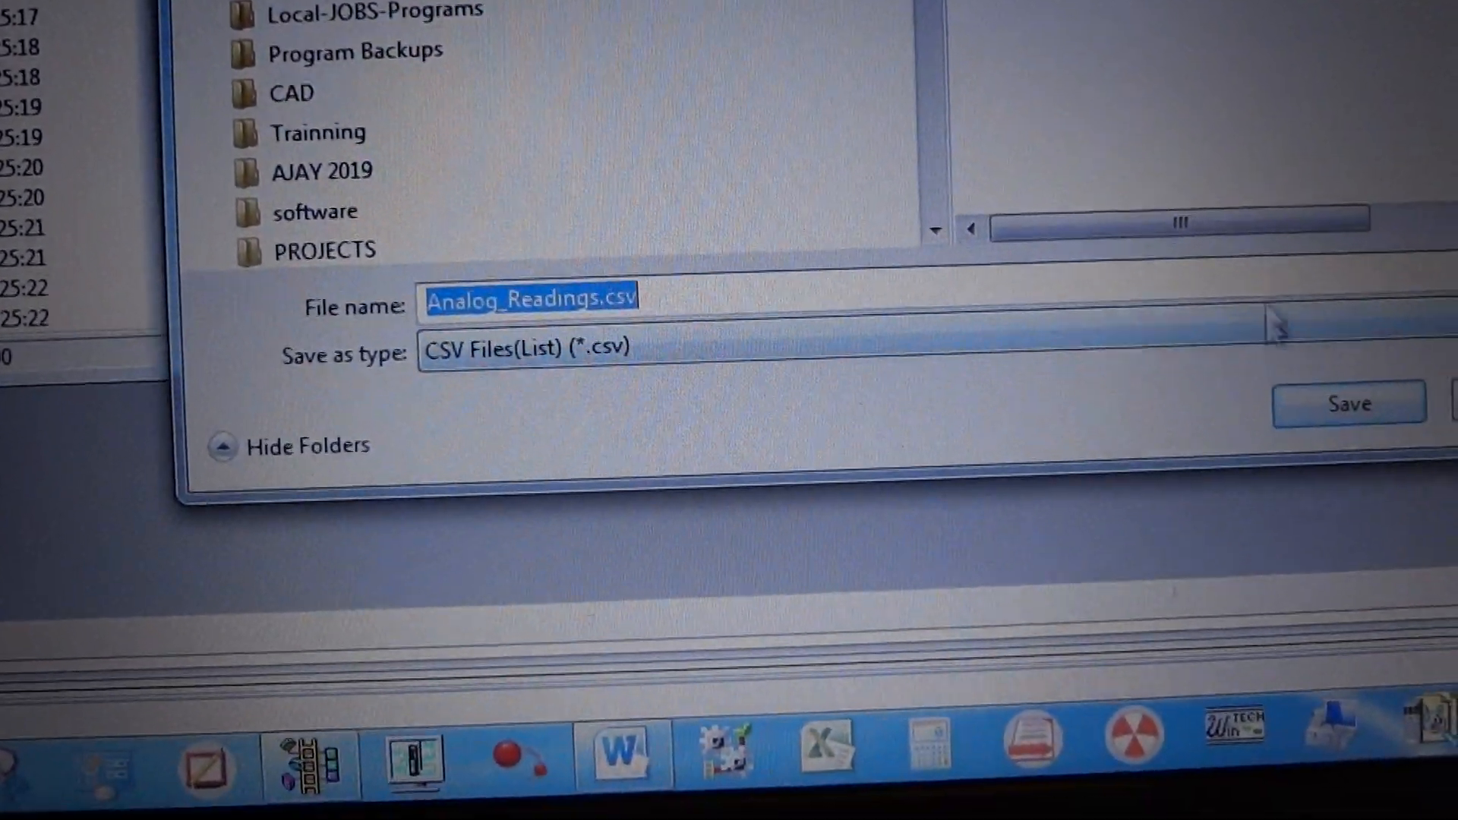
left_click(1349, 404)
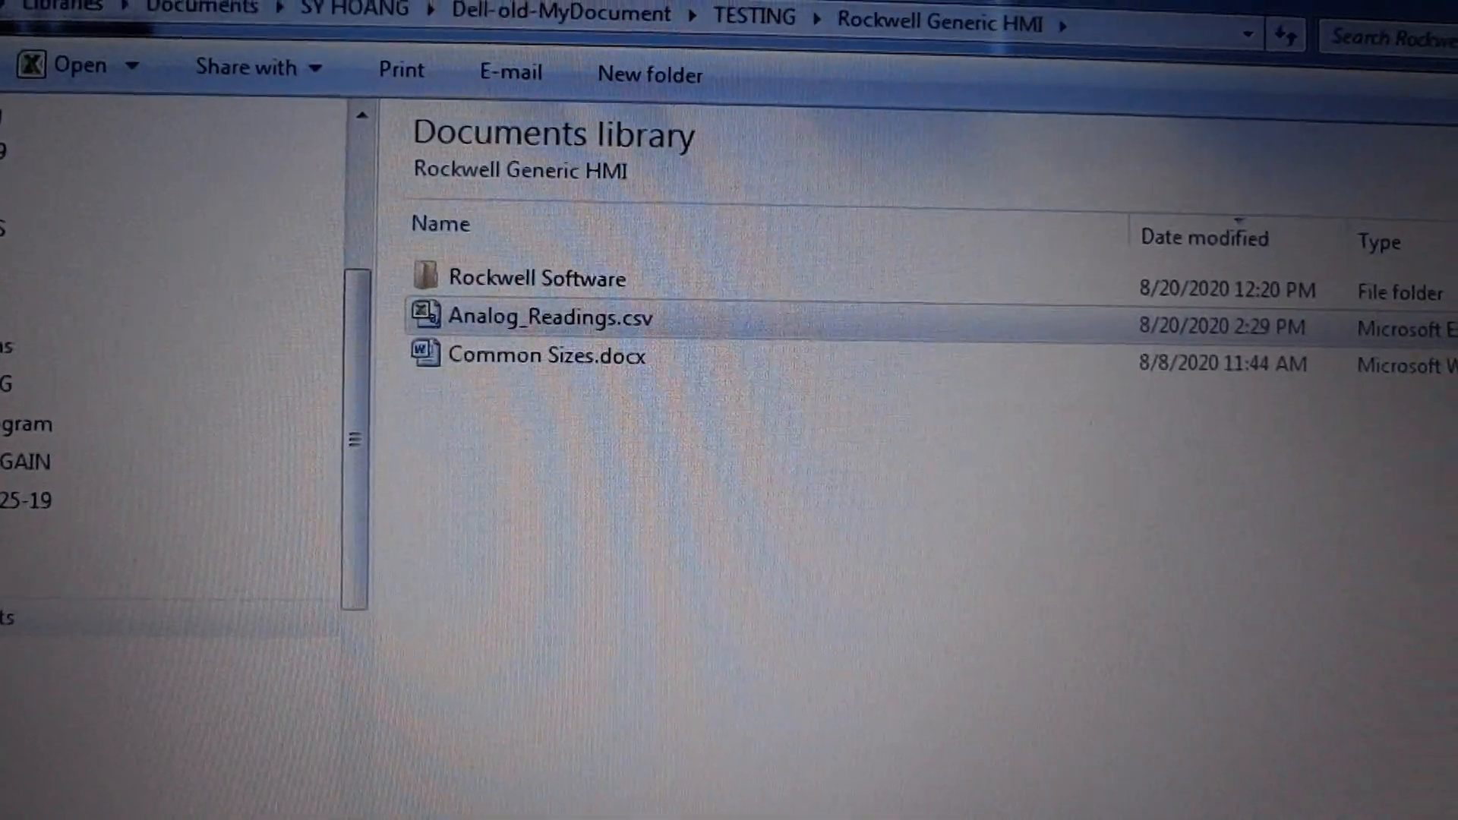
Step: Open Analog_Readings.csv in Excel and scroll through the DISCHARGE_PRESSURE 18.20 and O2_CONTENT 13.41 rows
double_click(550, 316)
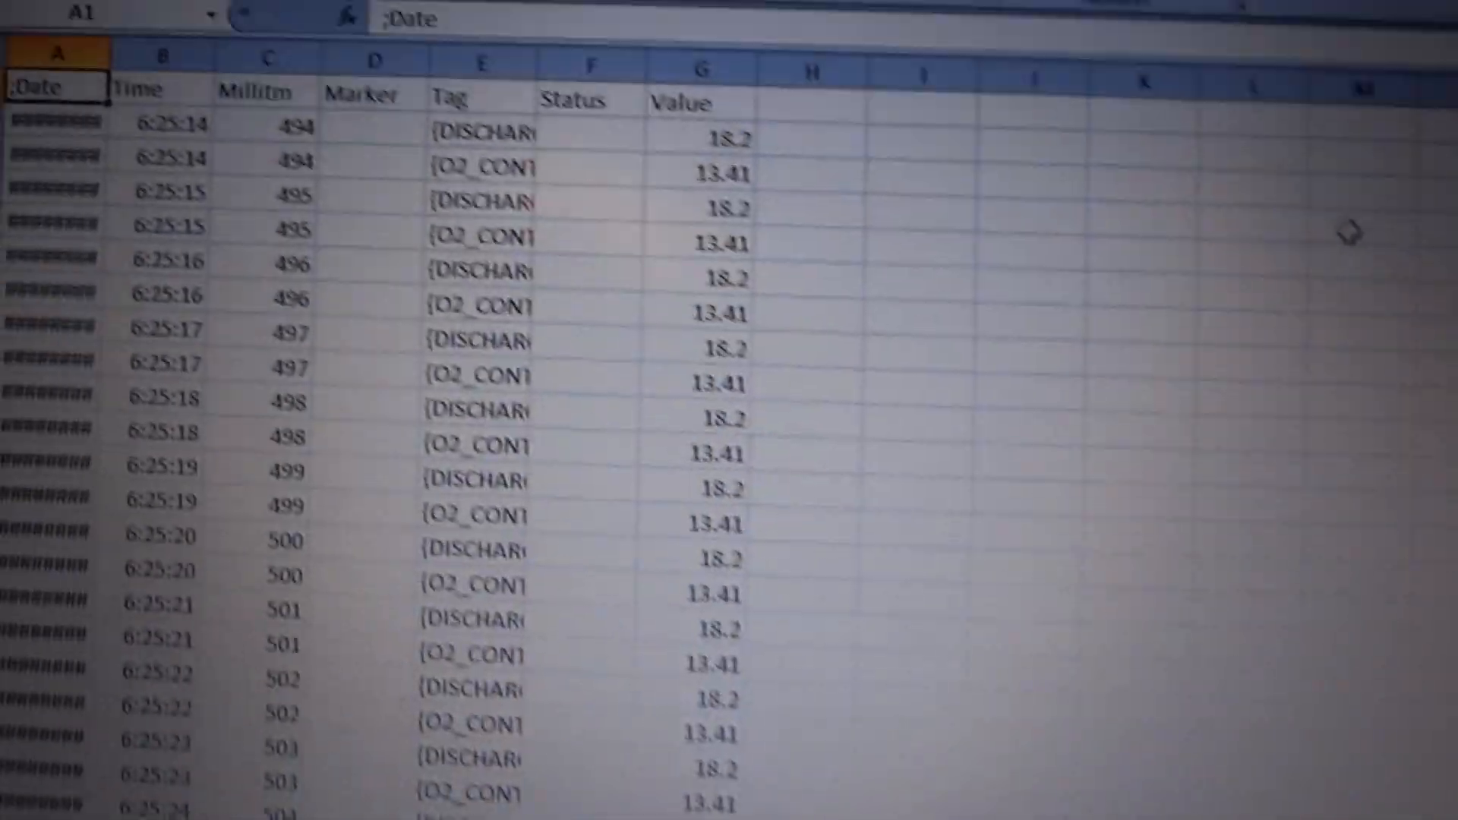
scroll("down", 3)
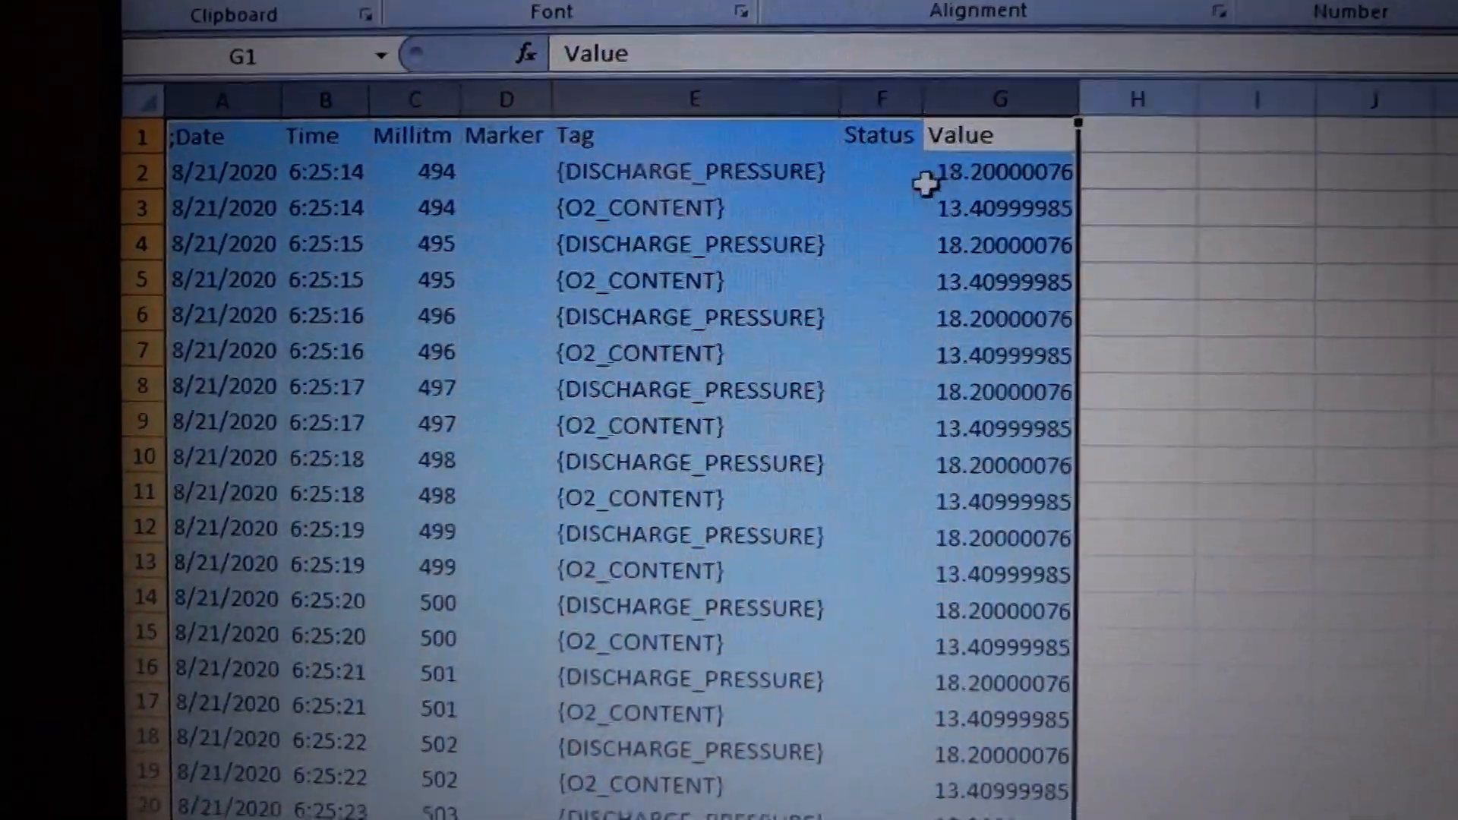
scroll("down", 3)
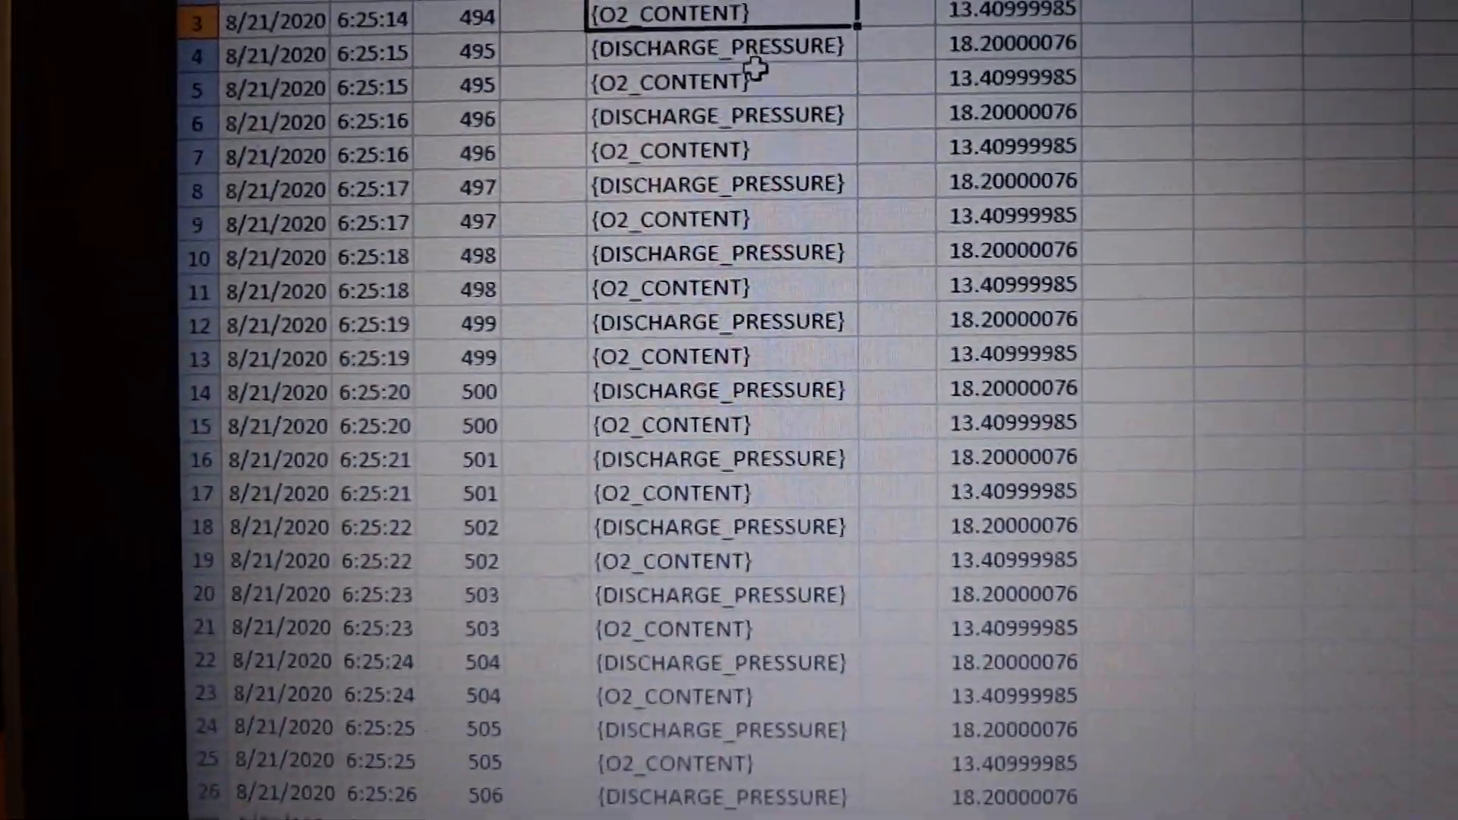
scroll("down", 3)
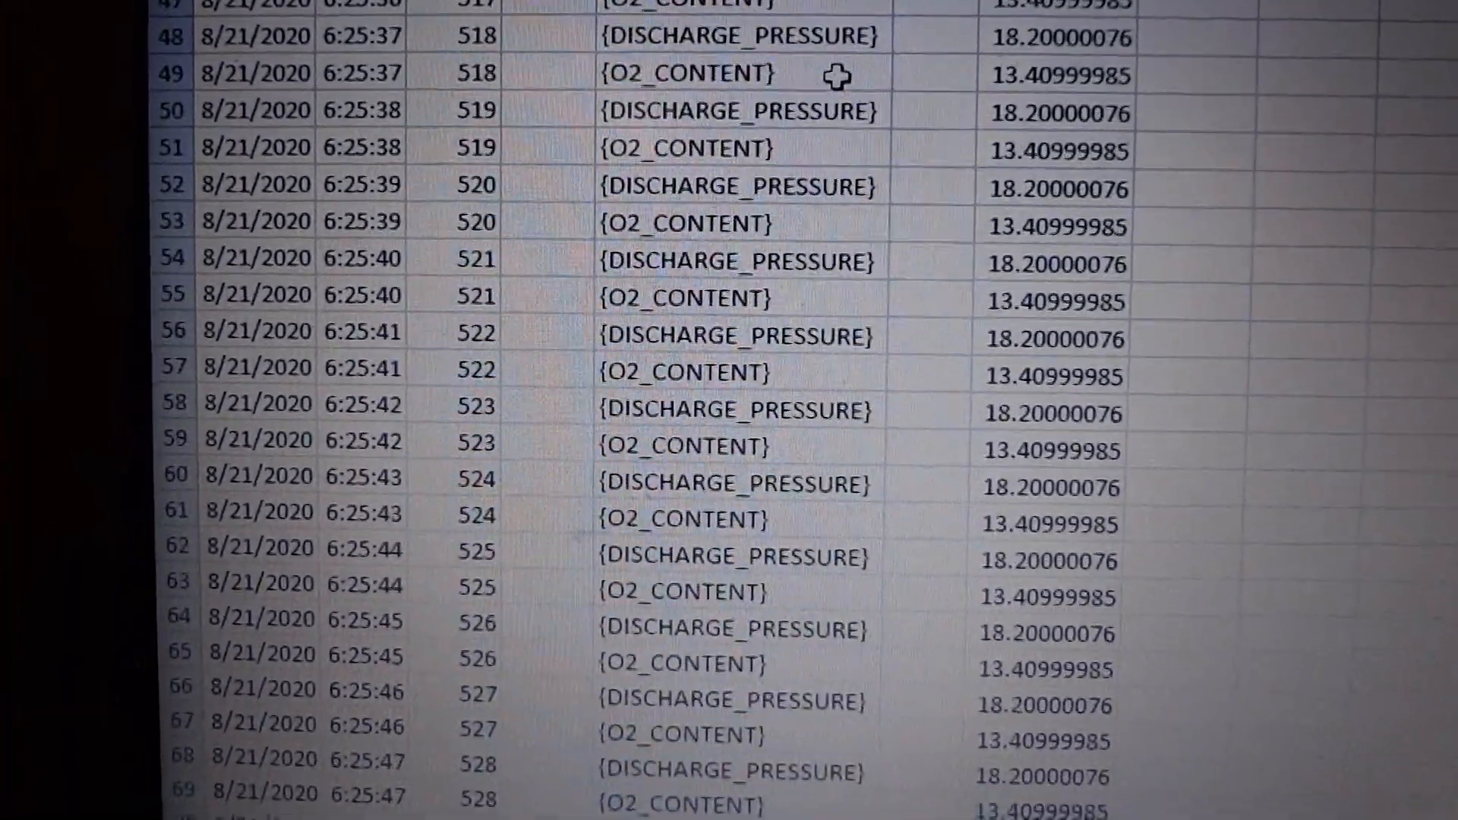
scroll("down", 3)
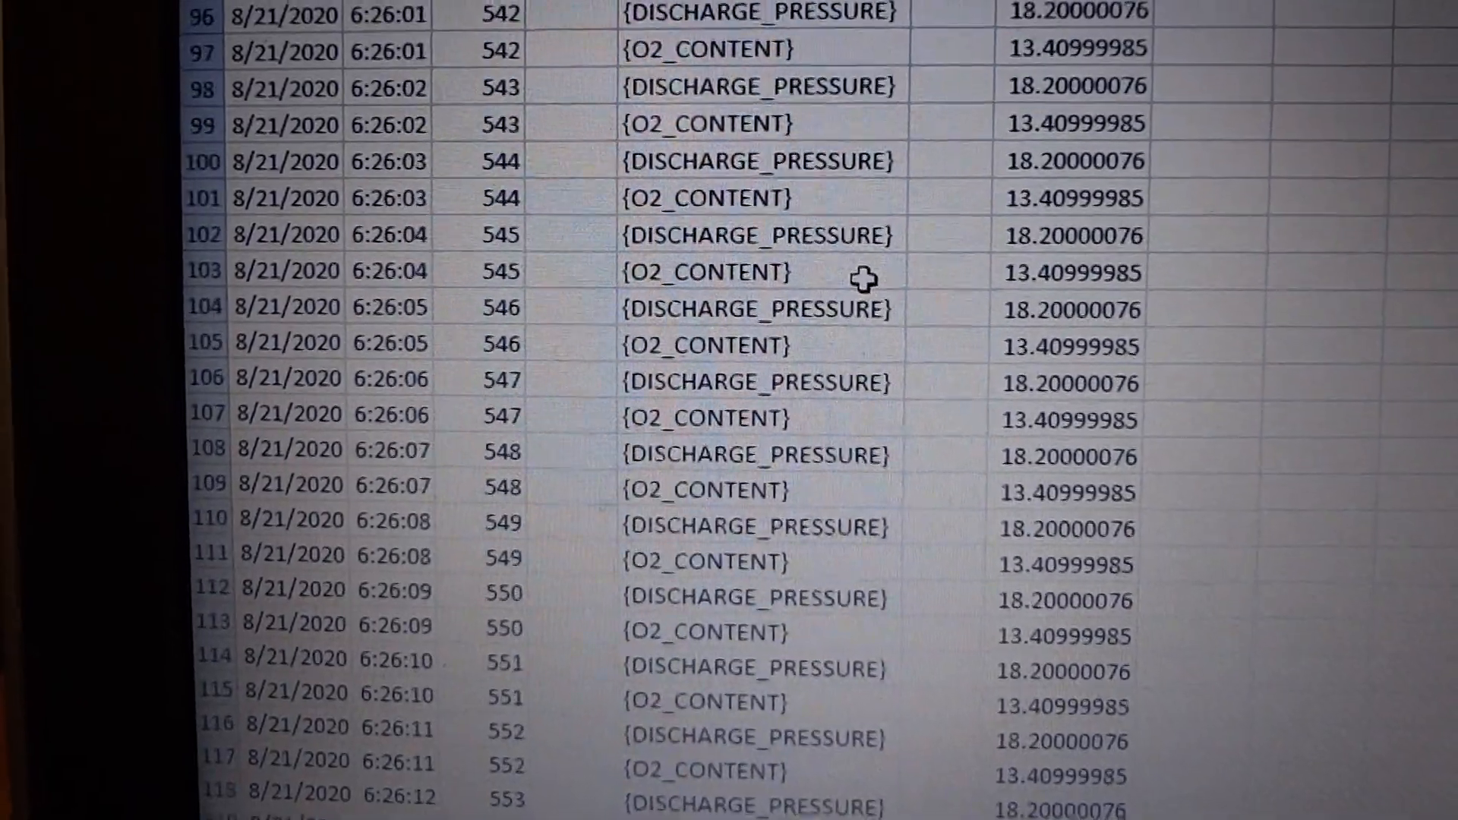
scroll("down", 3)
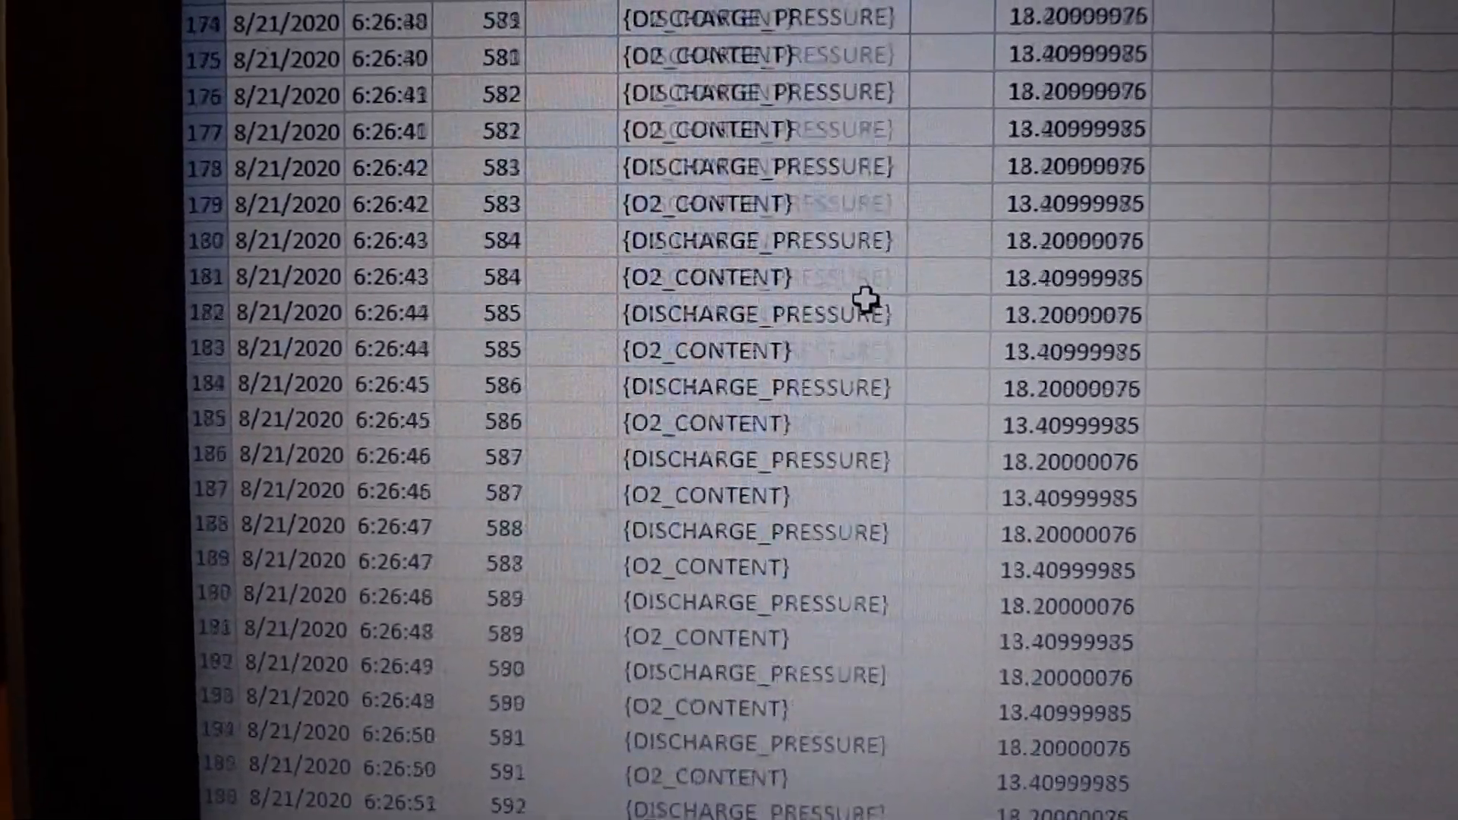
scroll("down", 3)
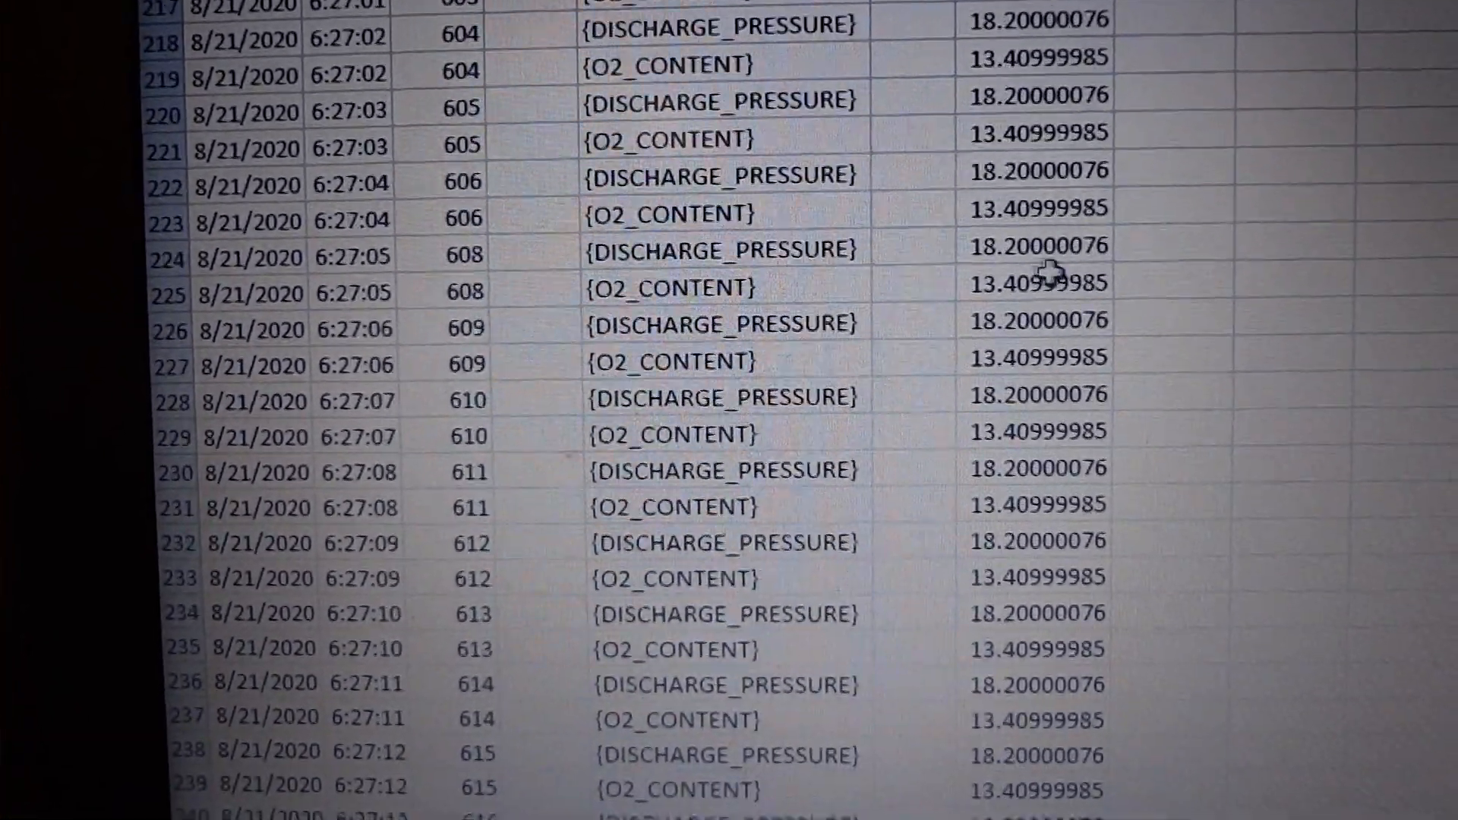
scroll("down", 3)
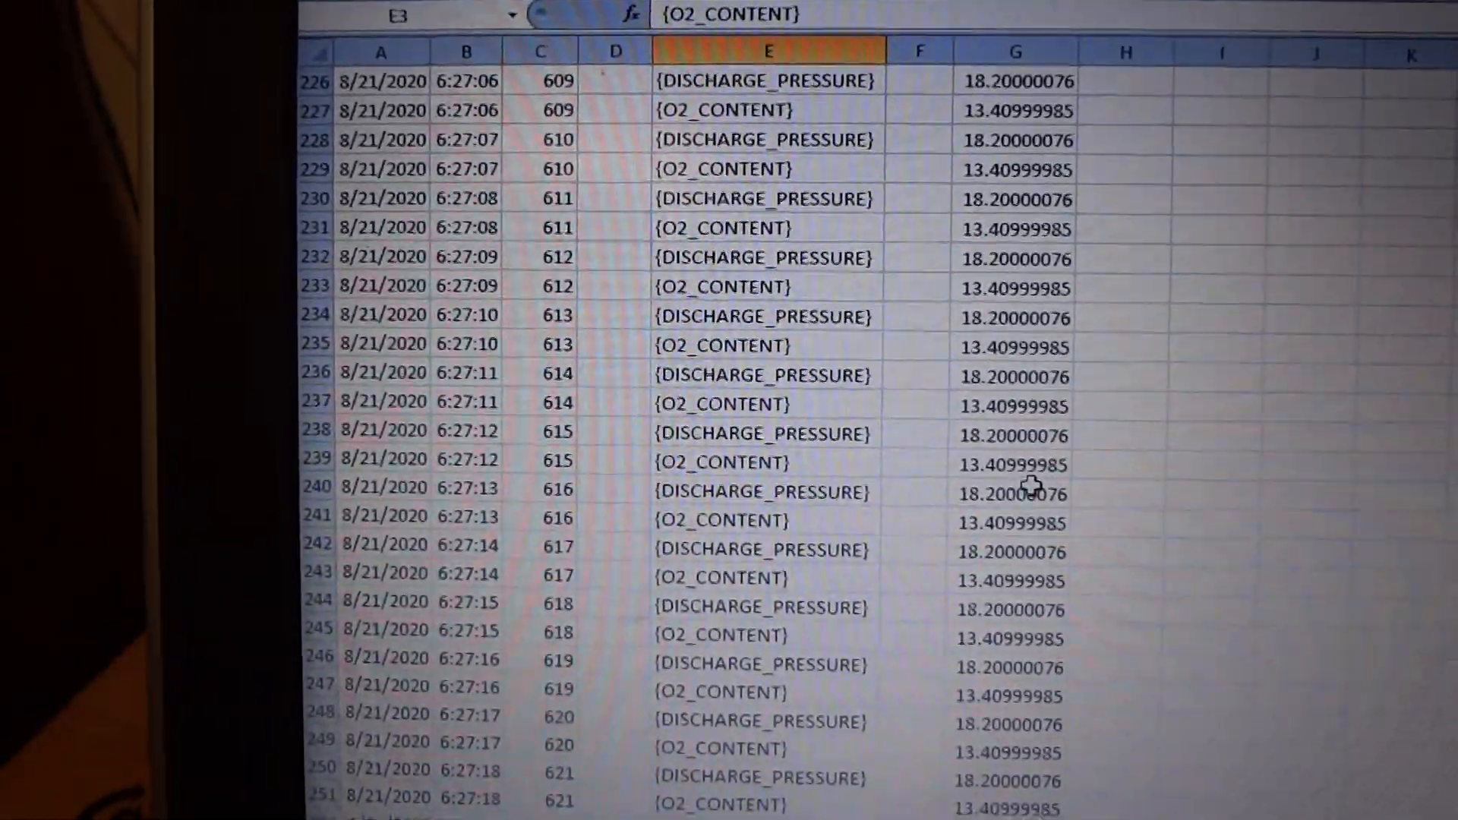
scroll("down", 3)
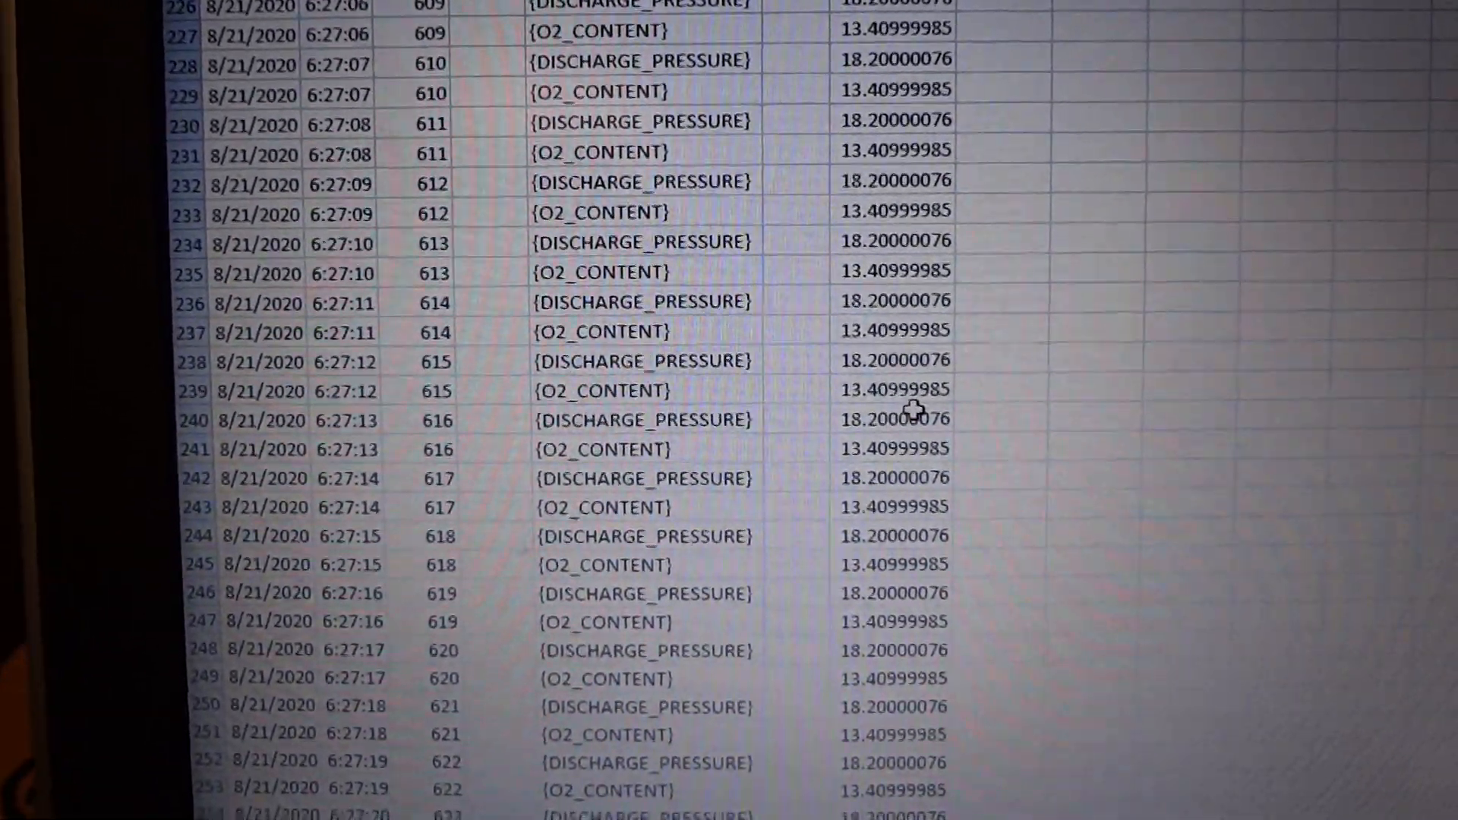